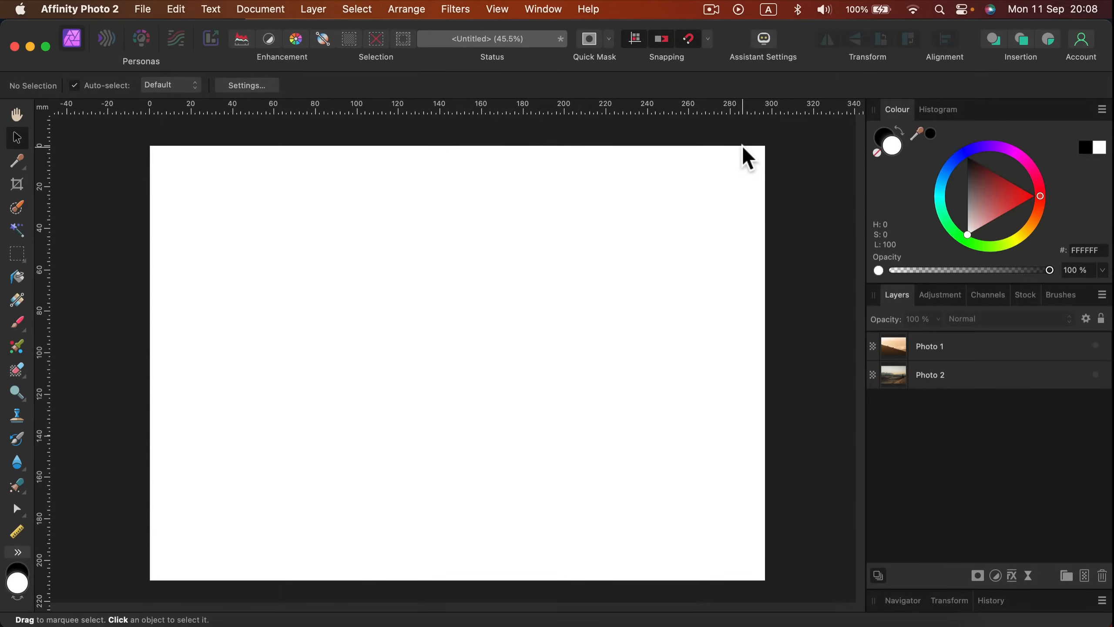
{"action": "mouse_move", "coordinate": [635, 156]}
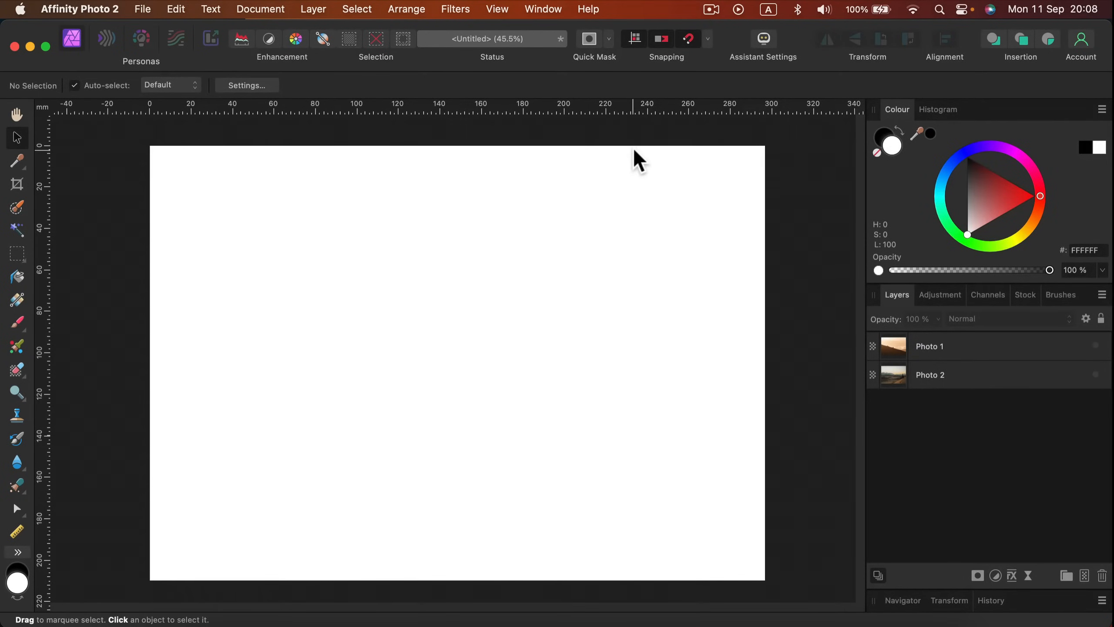
{"action": "mouse_move", "coordinate": [642, 158]}
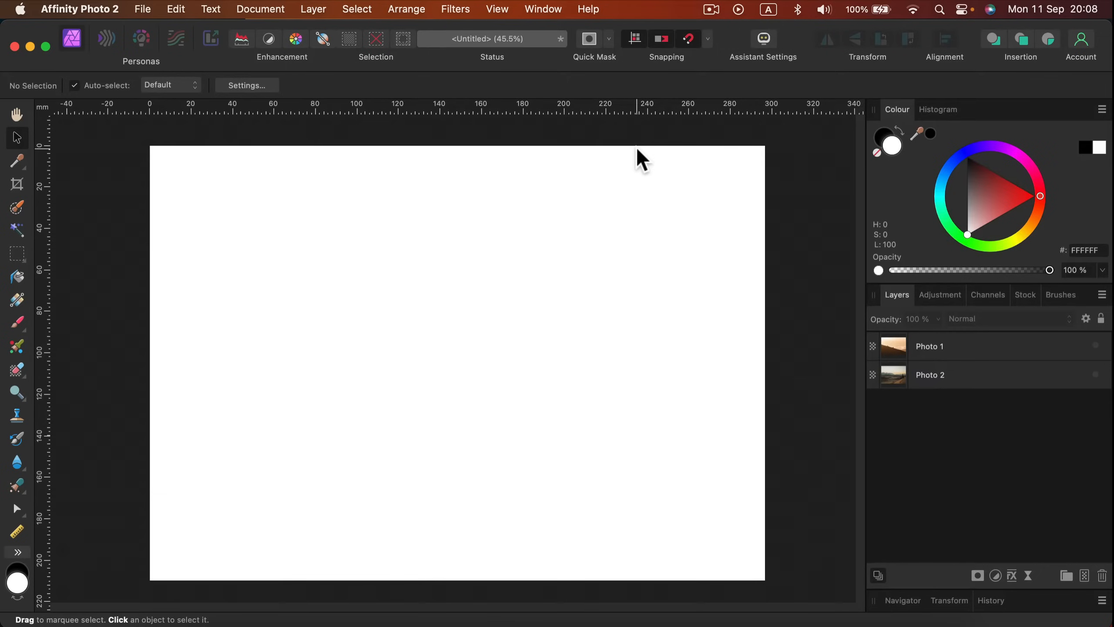
{"action": "mouse_move", "coordinate": [830, 169]}
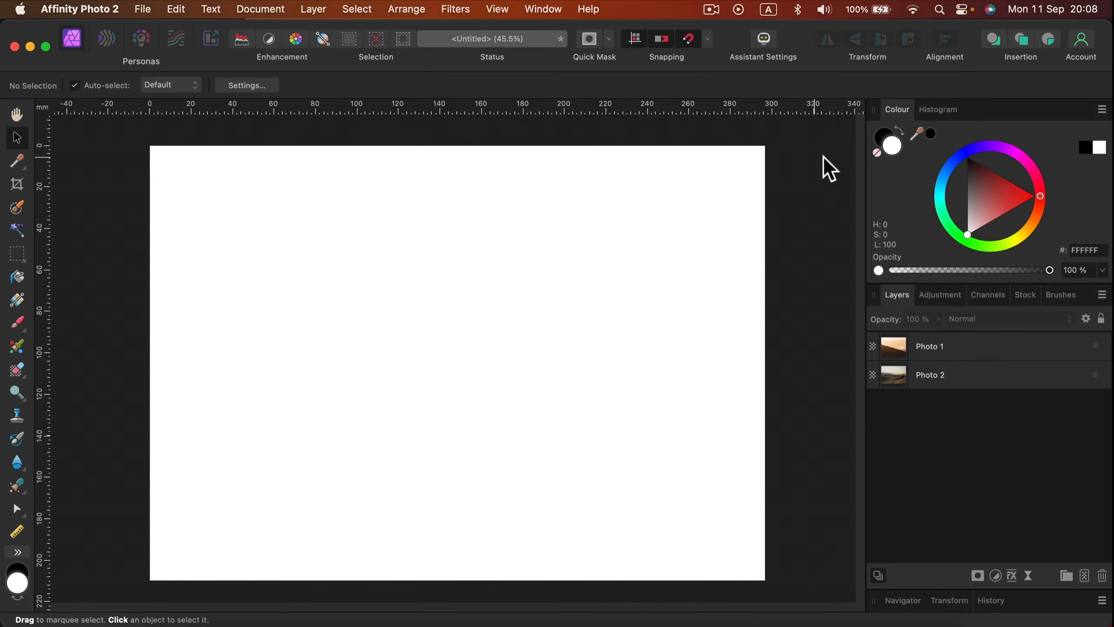
{"action": "mouse_move", "coordinate": [782, 142]}
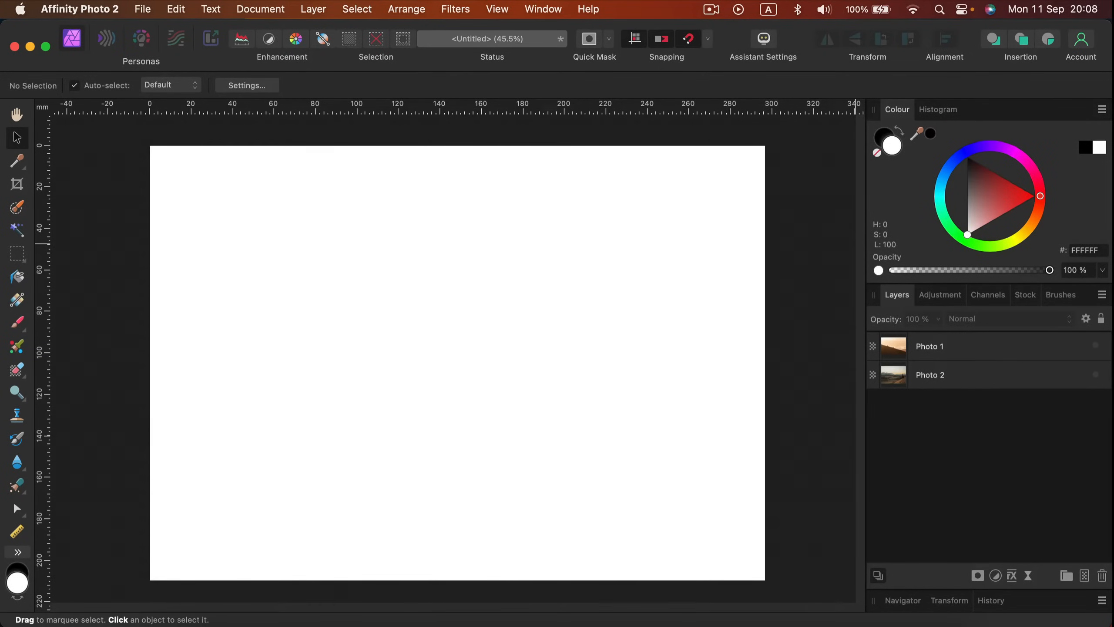
Show the Photo 1 deer layer, add a blank mask, and reselect the layer.
{"action": "left_click", "coordinate": [1094, 346]}
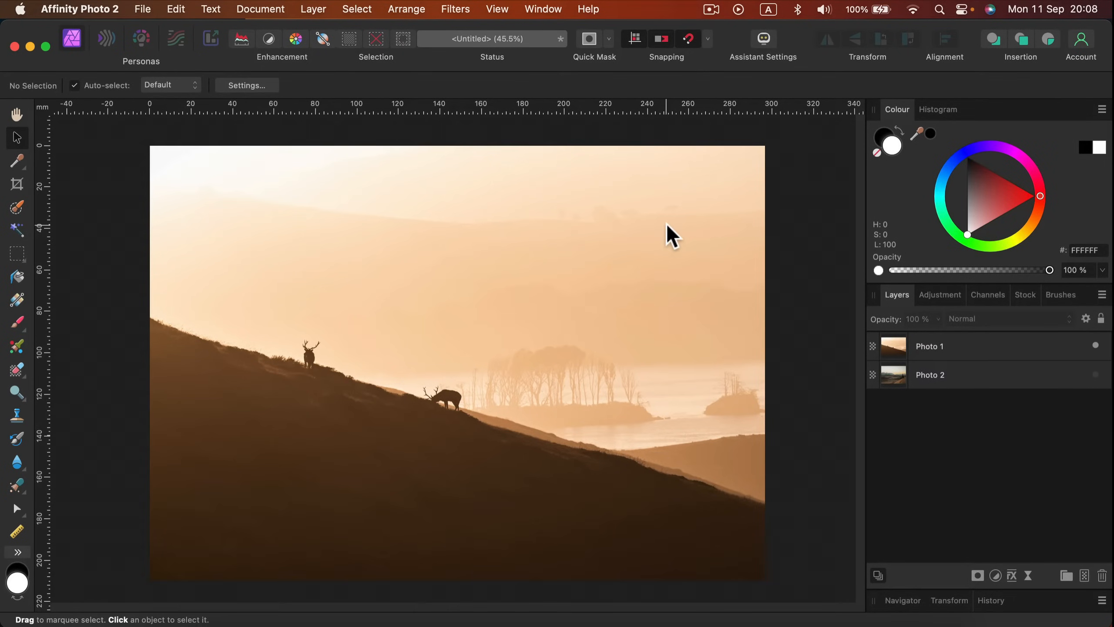
{"action": "left_click", "coordinate": [952, 346]}
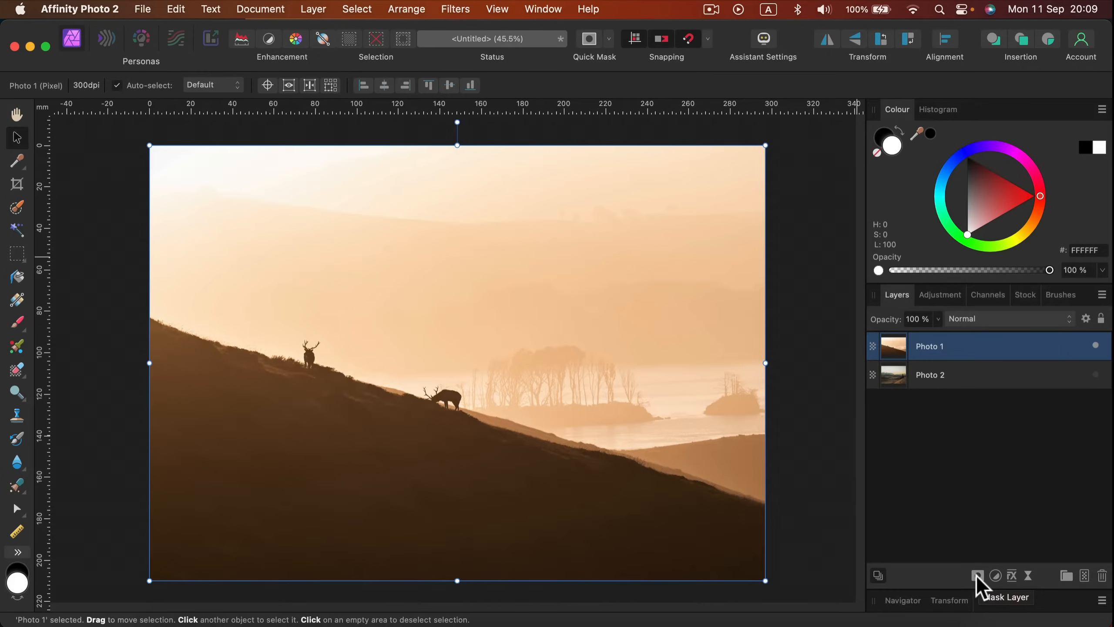
{"action": "left_click", "coordinate": [977, 576]}
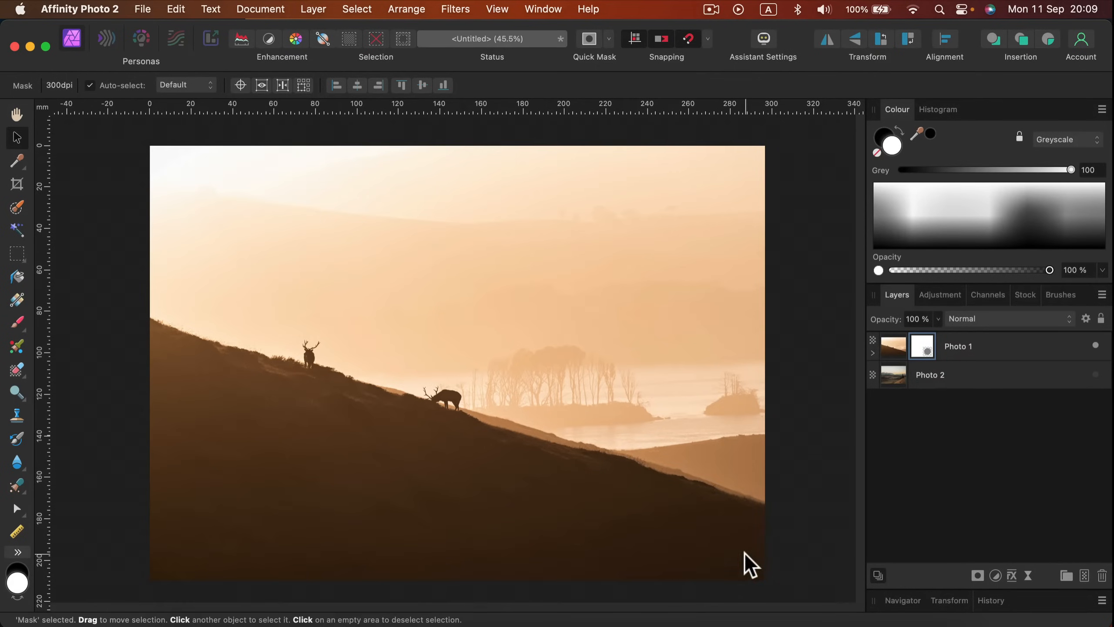
{"action": "mouse_move", "coordinate": [946, 343]}
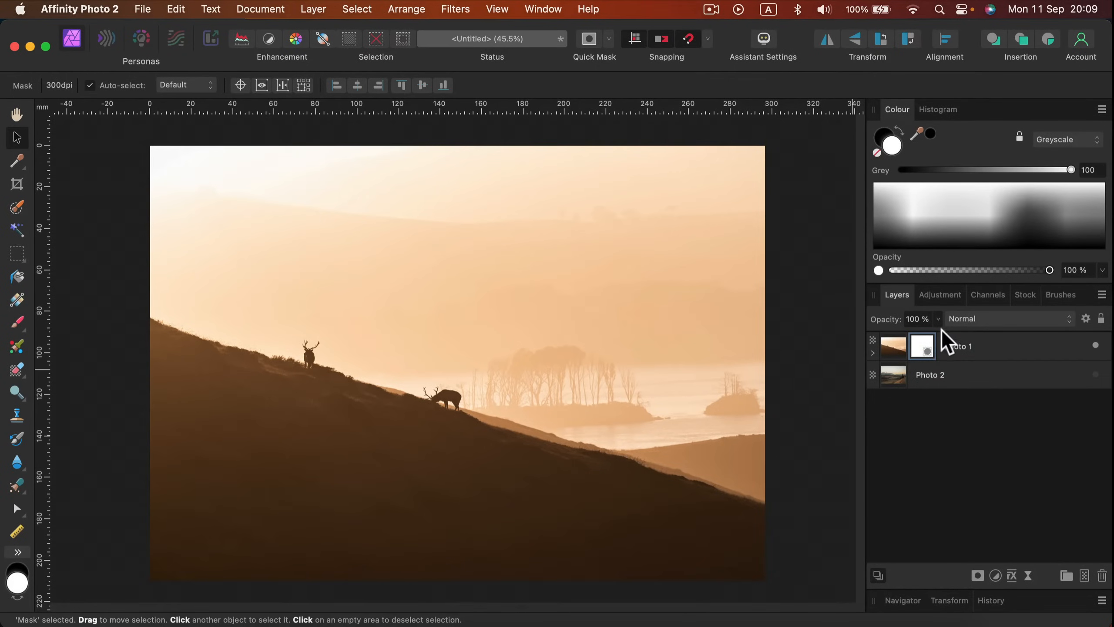
{"action": "mouse_move", "coordinate": [640, 501]}
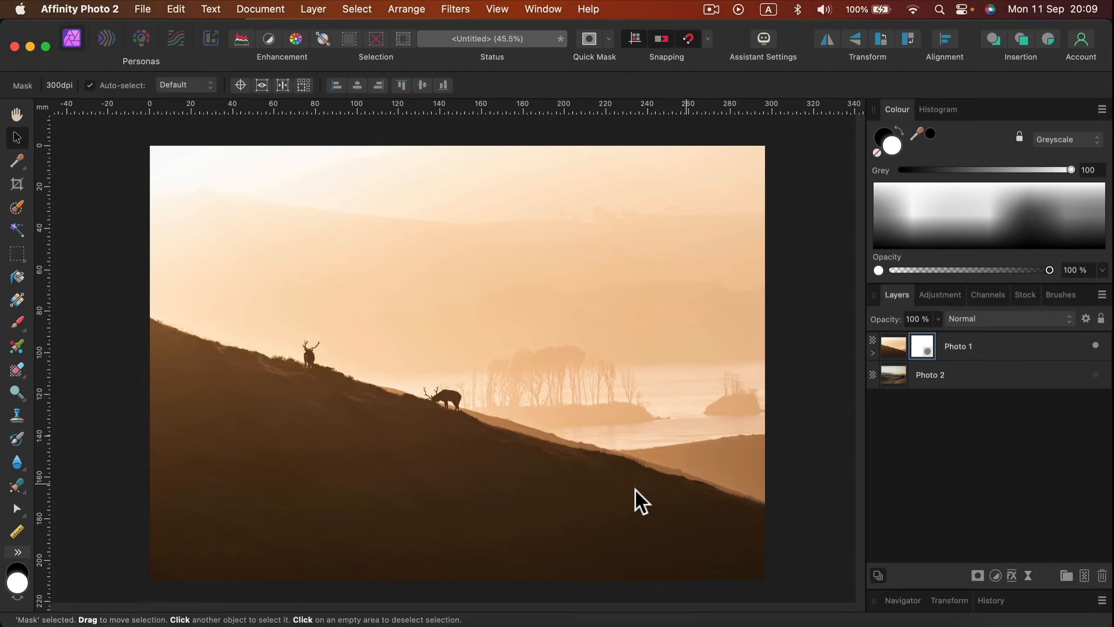
{"action": "mouse_move", "coordinate": [405, 497]}
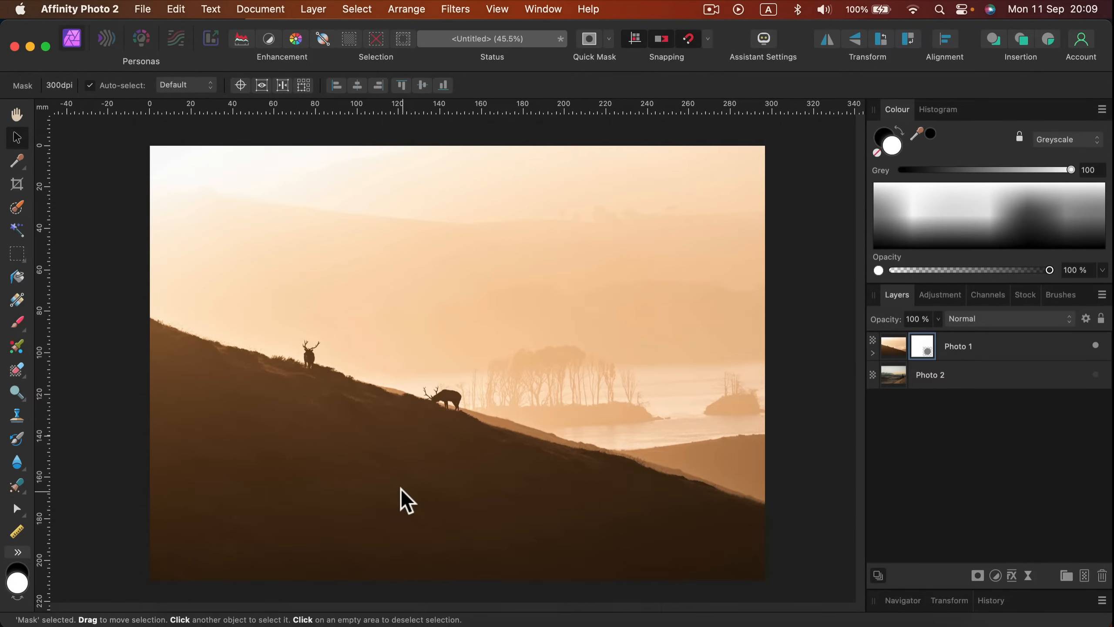
{"action": "mouse_move", "coordinate": [496, 284]}
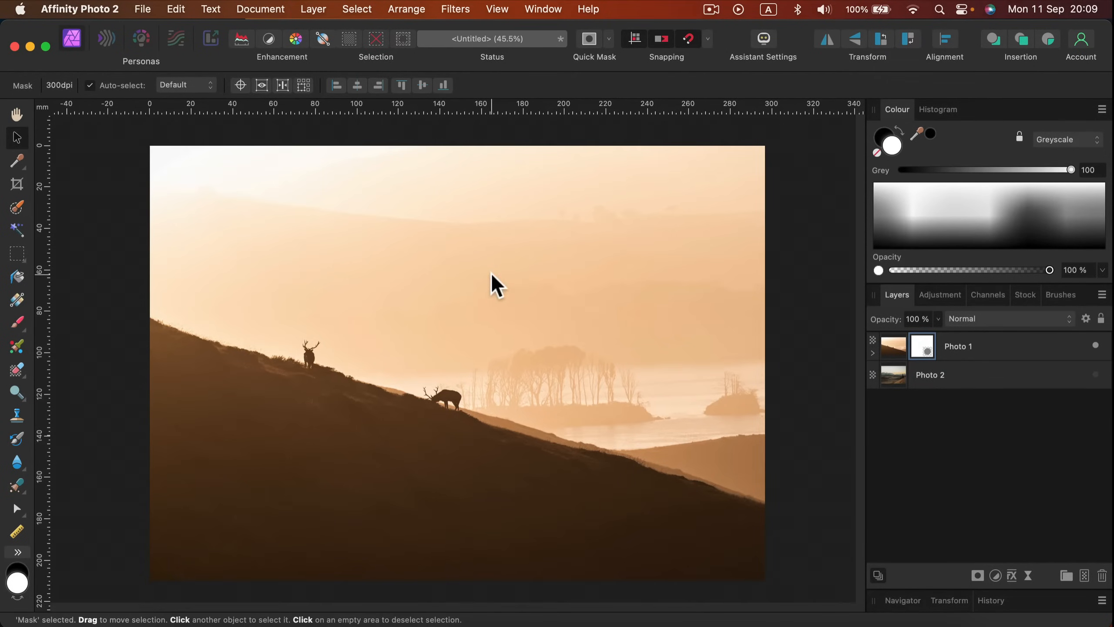
{"action": "mouse_move", "coordinate": [927, 375]}
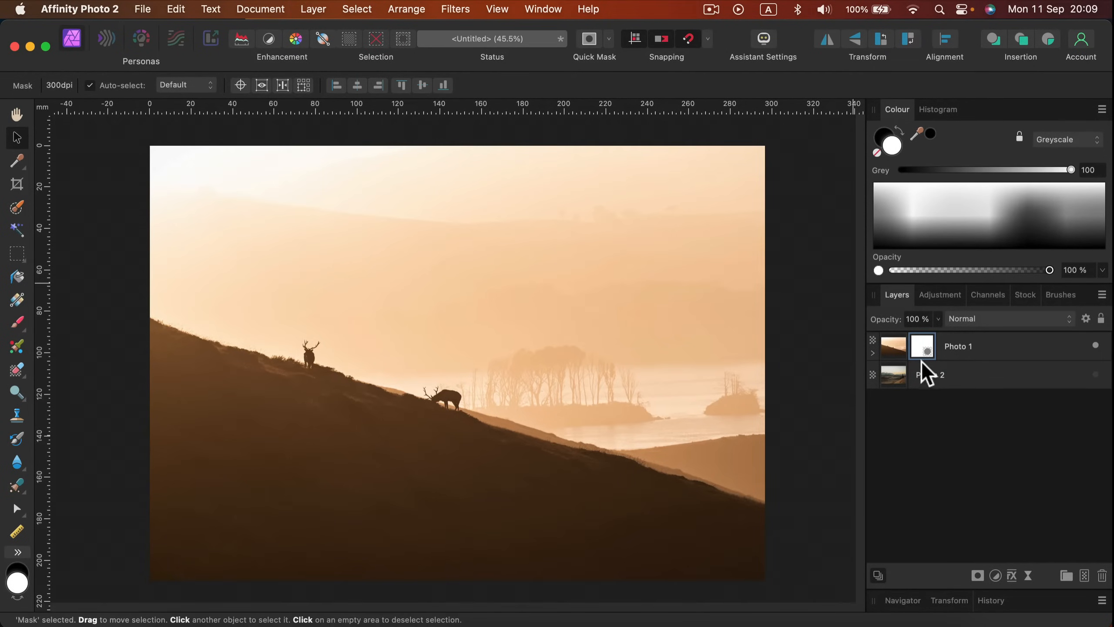
{"action": "mouse_move", "coordinate": [928, 362]}
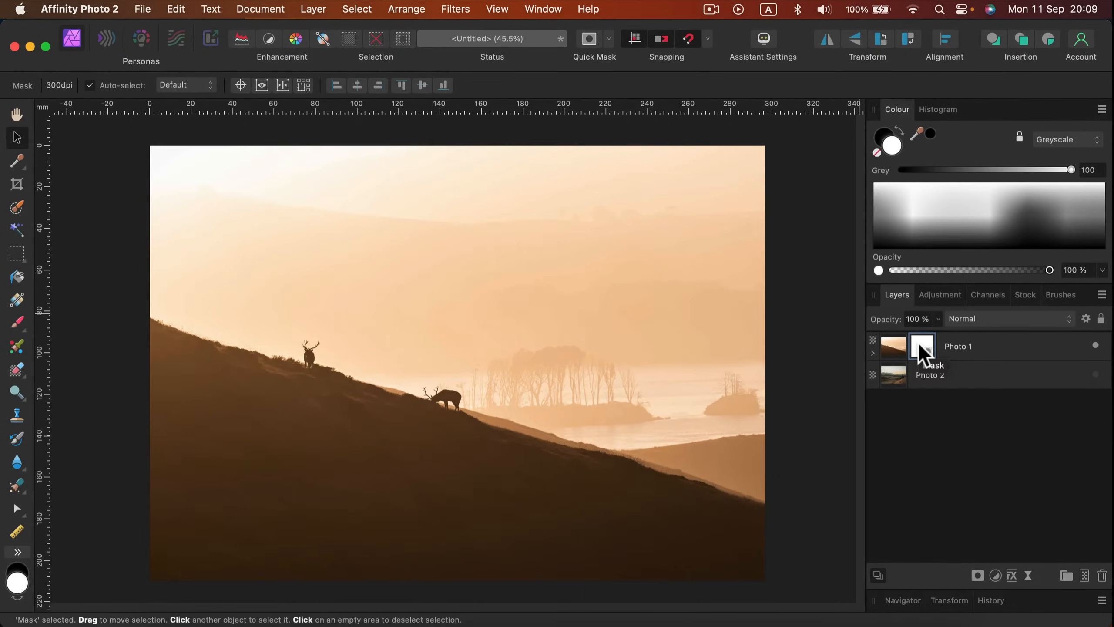
{"action": "left_click", "coordinate": [893, 346]}
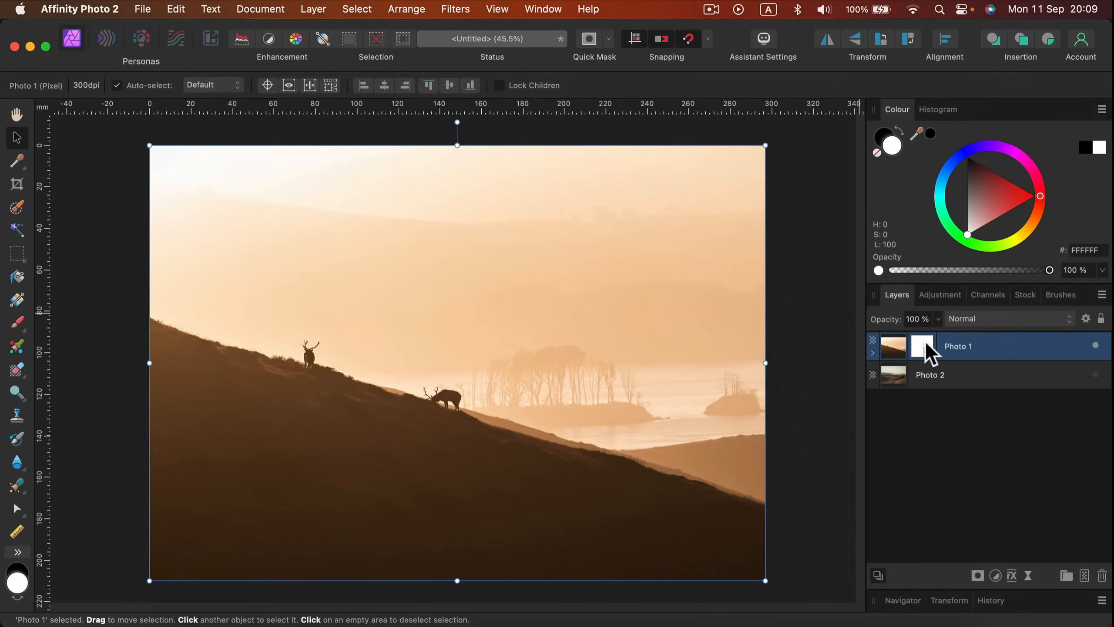
Drag a linear gradient on Photo 1's mask so the deer fades rightward.
{"action": "left_click", "coordinate": [923, 346]}
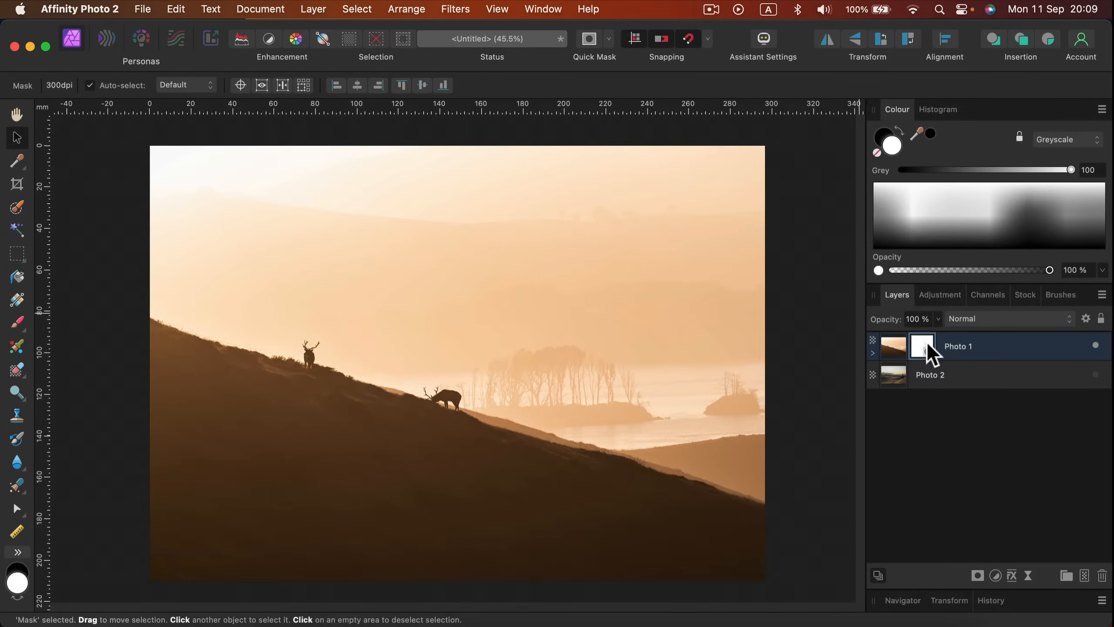
{"action": "mouse_move", "coordinate": [929, 355]}
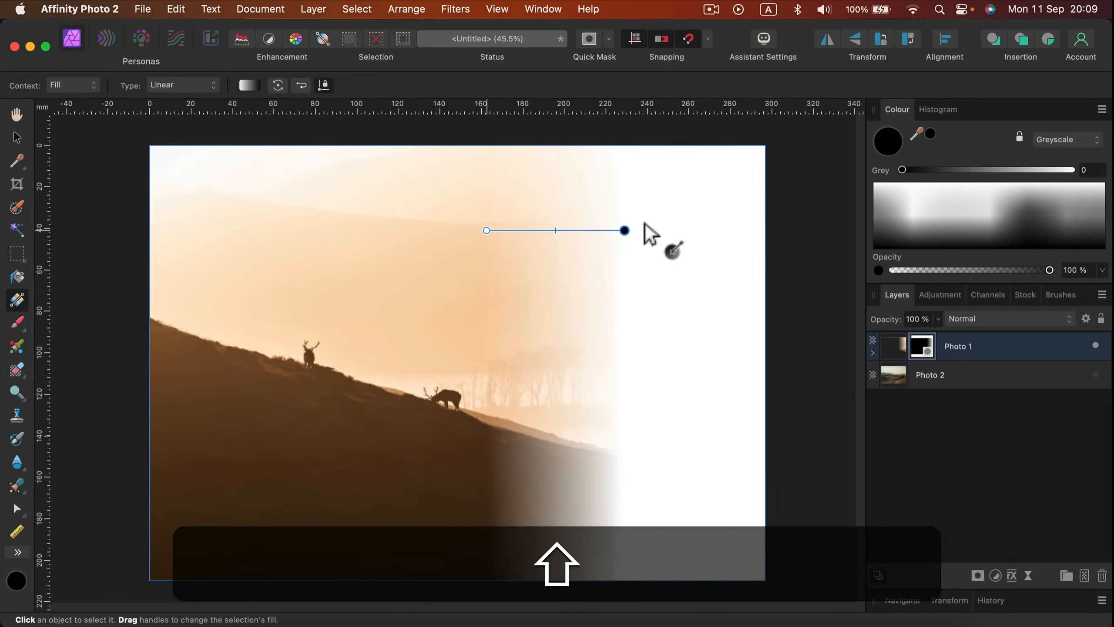
{"action": "left_click_drag", "start_coordinate": [625, 230], "coordinate": [765, 230]}
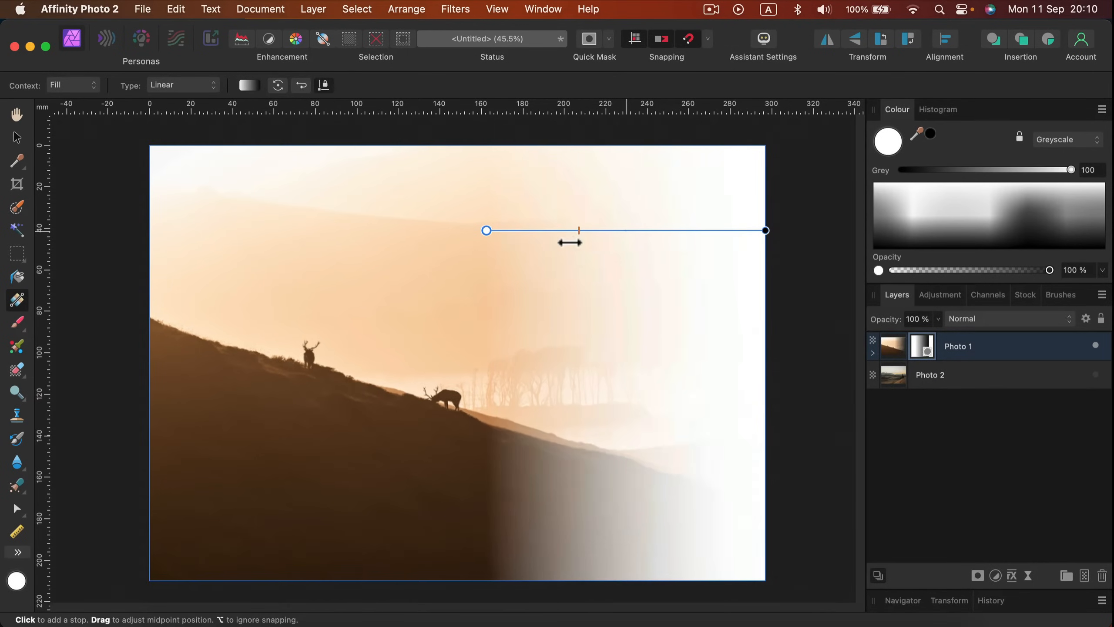
{"action": "left_click_drag", "start_coordinate": [580, 230], "coordinate": [637, 230]}
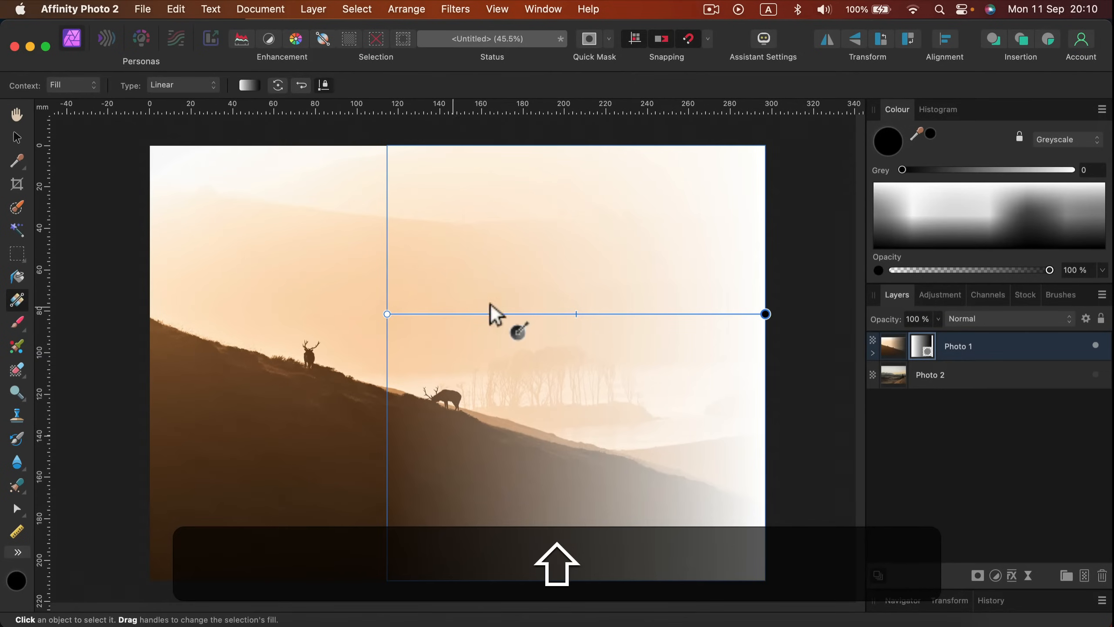
{"action": "mouse_move", "coordinate": [668, 309]}
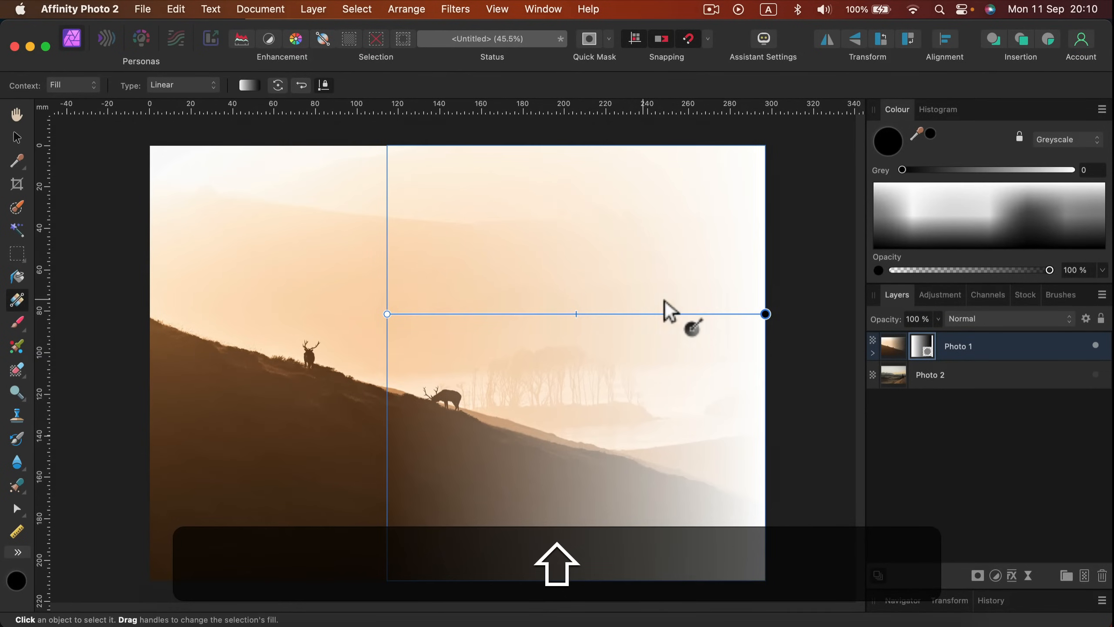
{"action": "mouse_move", "coordinate": [853, 324]}
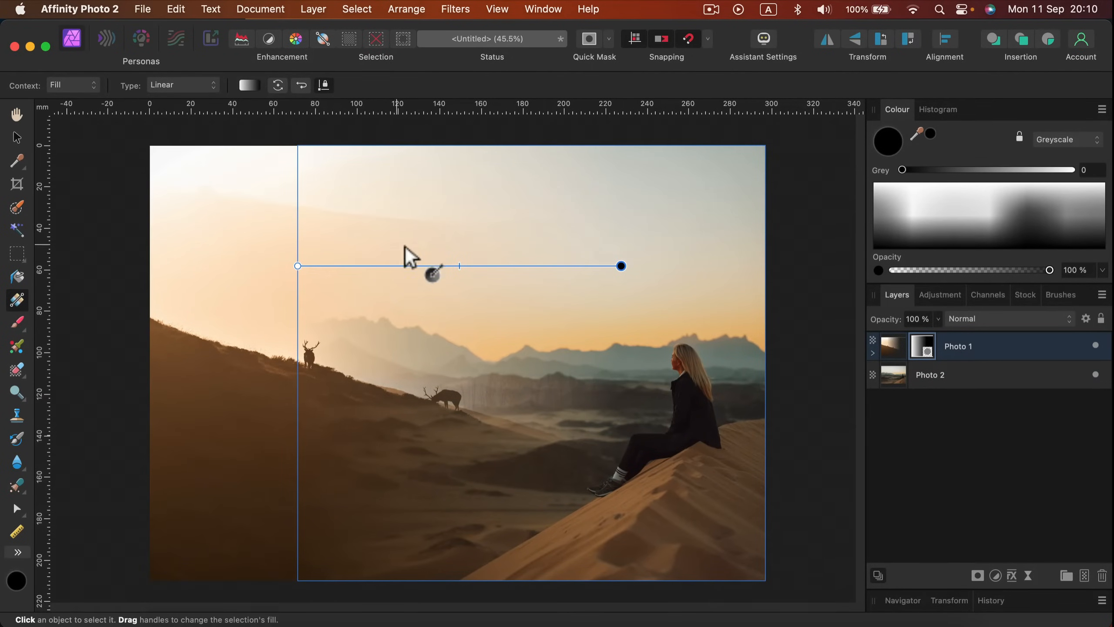
{"action": "mouse_move", "coordinate": [759, 357]}
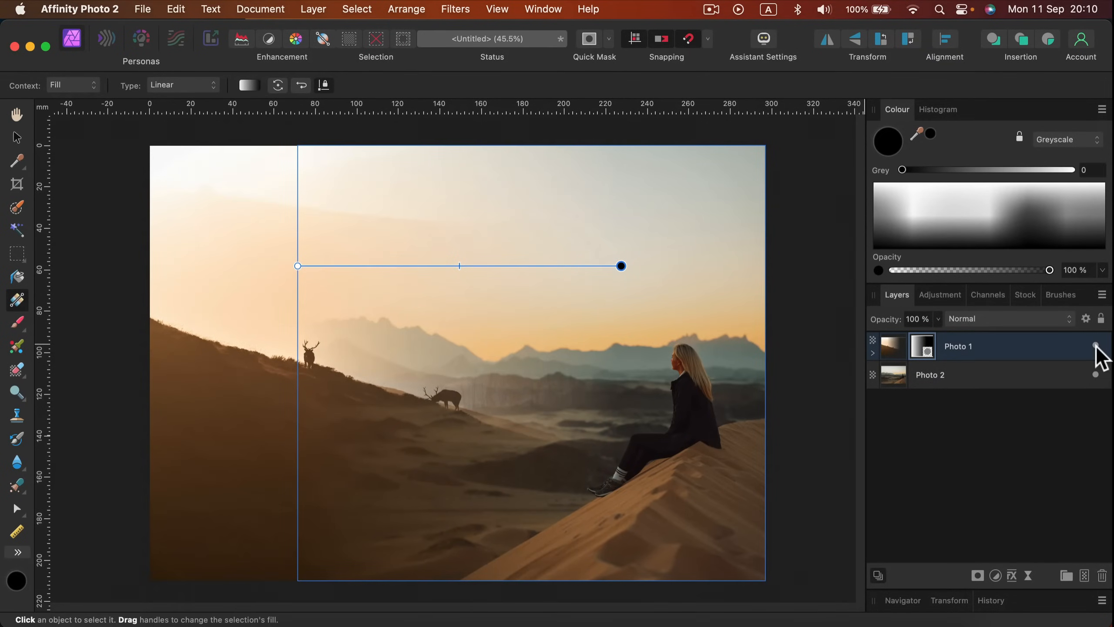
Reposition the gradient handles to a shorter fade over the left third.
{"action": "left_click_drag", "start_coordinate": [621, 266], "coordinate": [497, 332]}
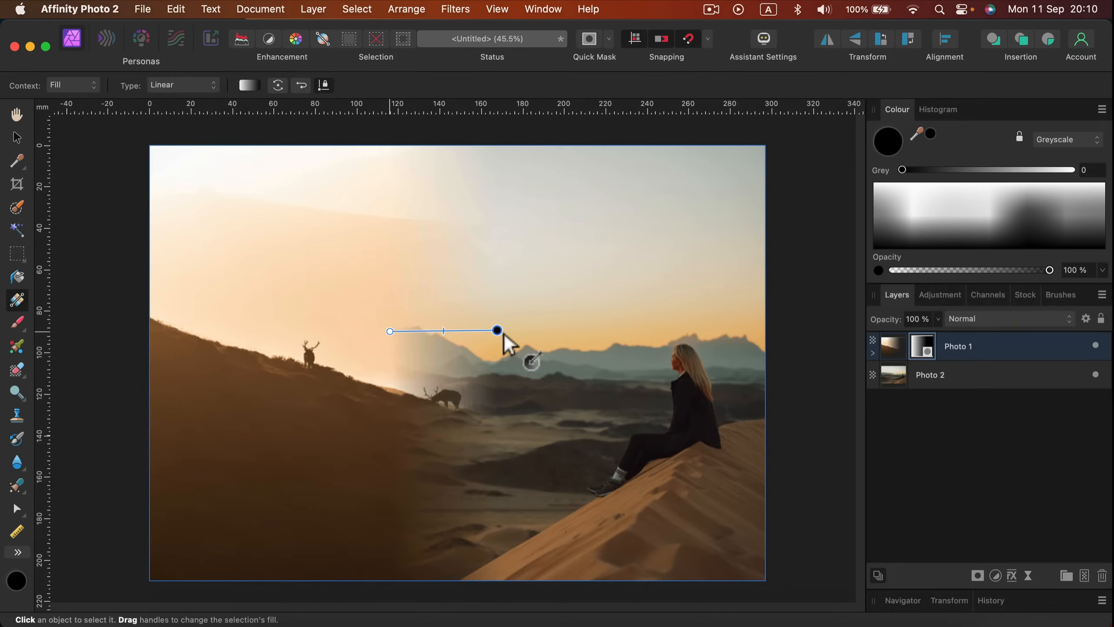
{"action": "left_click_drag", "start_coordinate": [498, 330], "coordinate": [540, 330]}
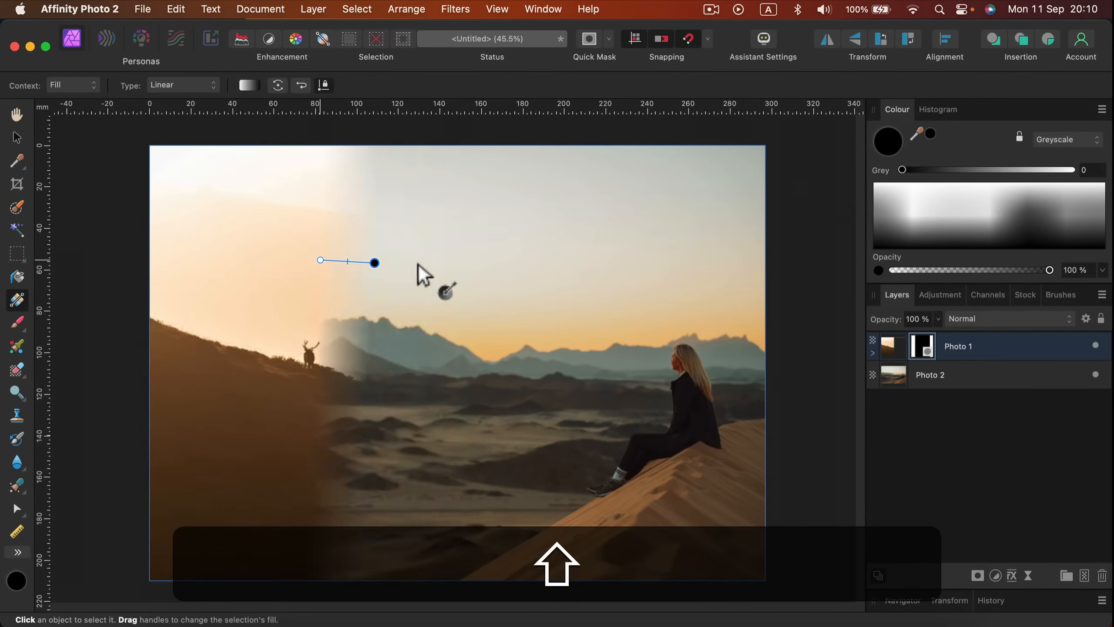
{"action": "left_click_drag", "start_coordinate": [376, 262], "coordinate": [539, 260]}
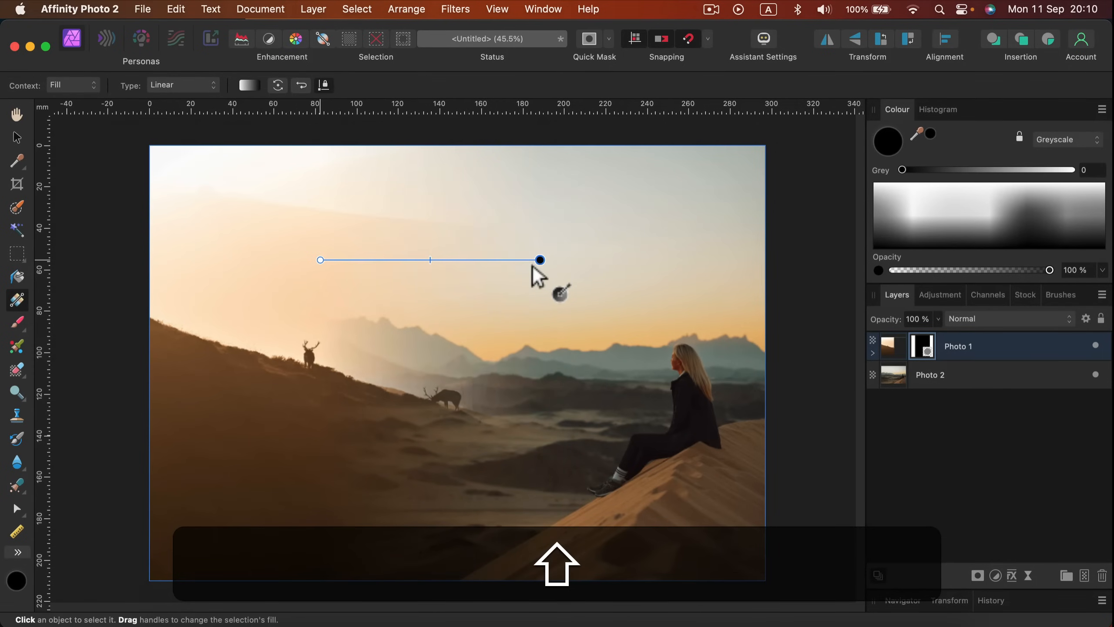
{"action": "left_click_drag", "start_coordinate": [540, 260], "coordinate": [483, 259]}
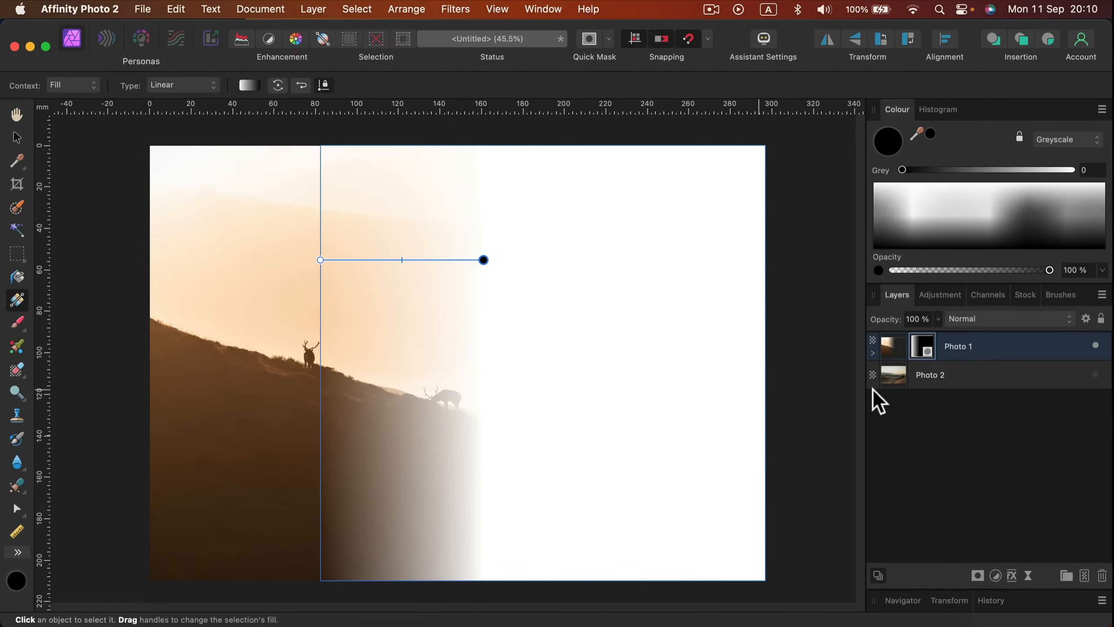
{"action": "mouse_move", "coordinate": [931, 347]}
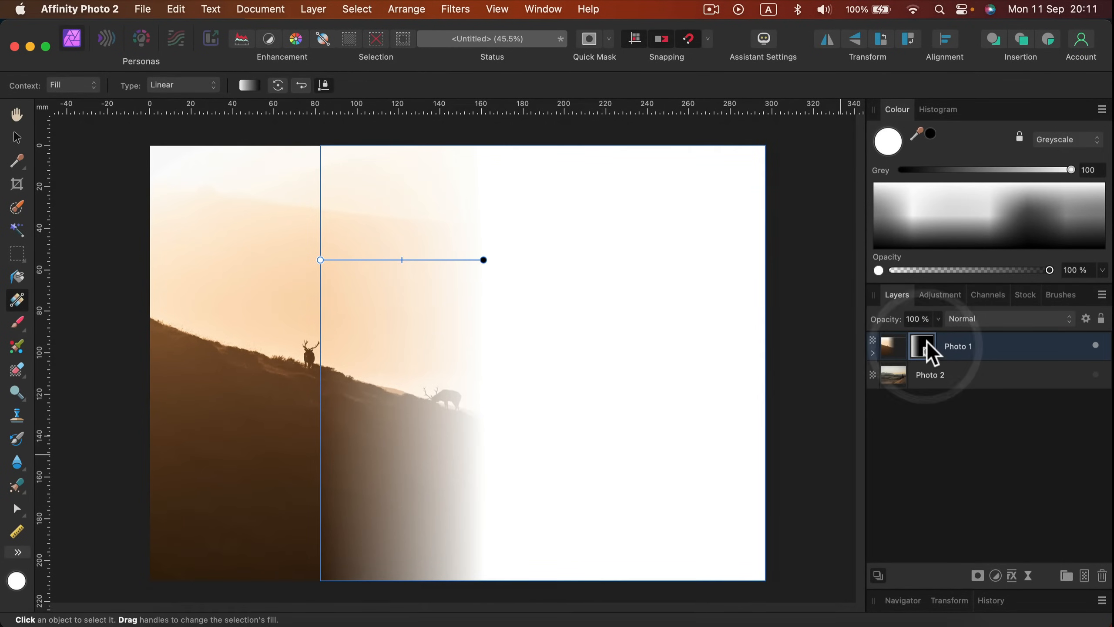
{"action": "right_click", "coordinate": [924, 346]}
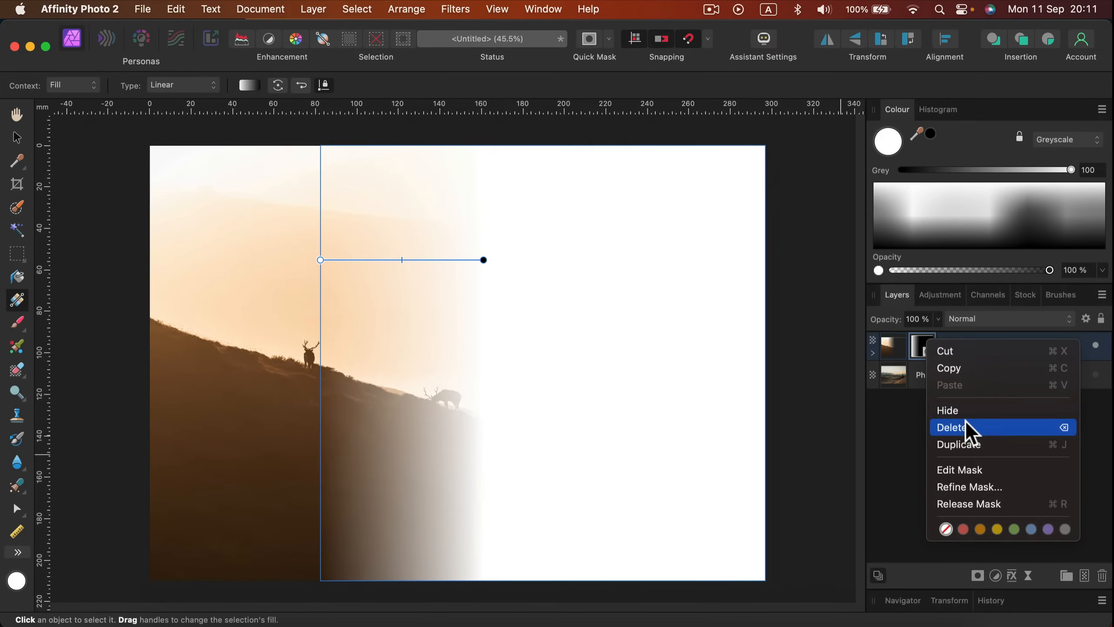
{"action": "left_click", "coordinate": [952, 427]}
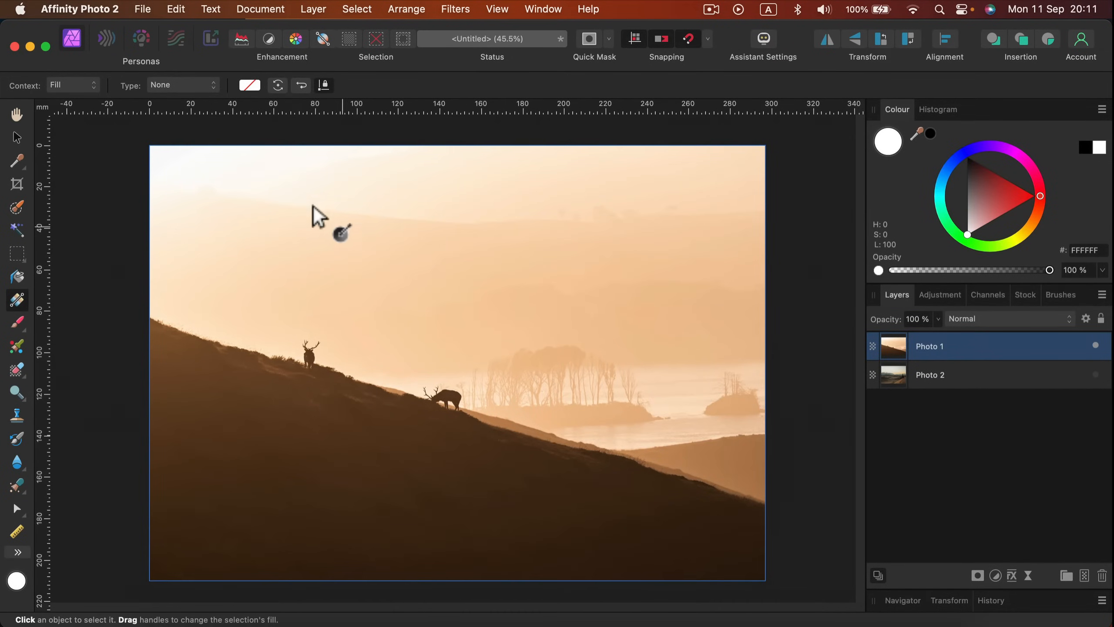
{"action": "mouse_move", "coordinate": [329, 492]}
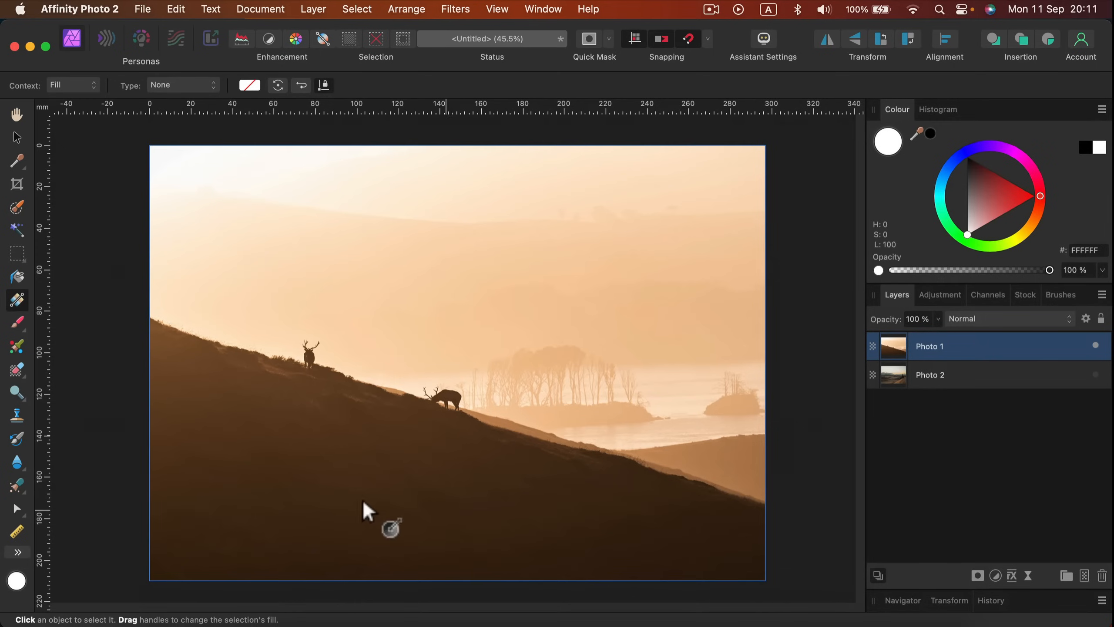
{"action": "mouse_move", "coordinate": [309, 40]}
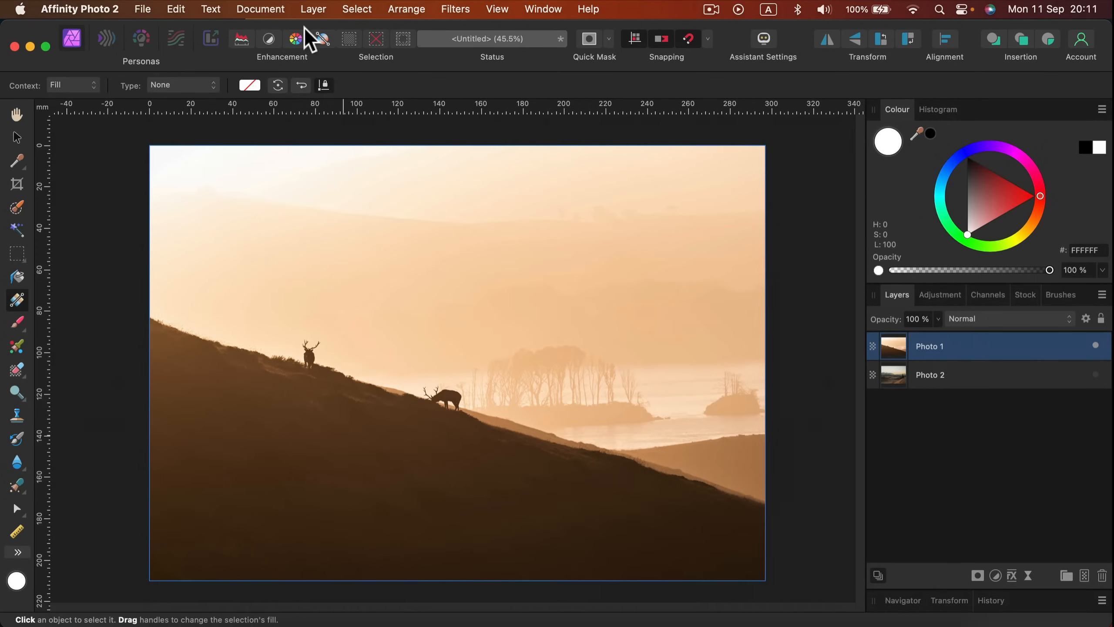
Select the whole canvas and open Grow/Shrink selection.
{"action": "left_click", "coordinate": [356, 9]}
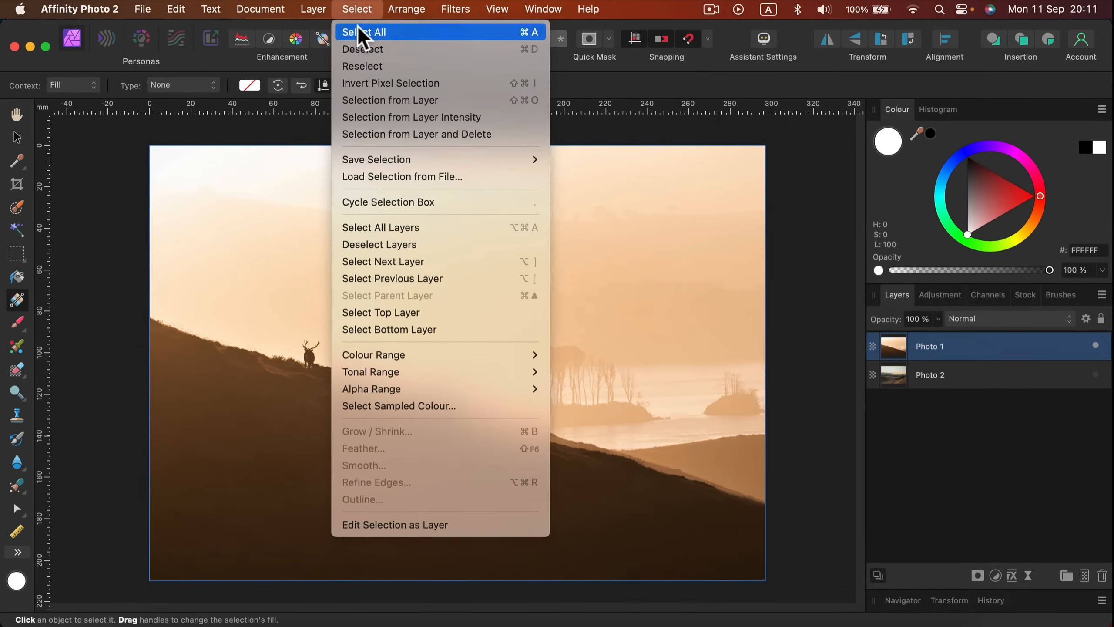
{"action": "left_click", "coordinate": [367, 32]}
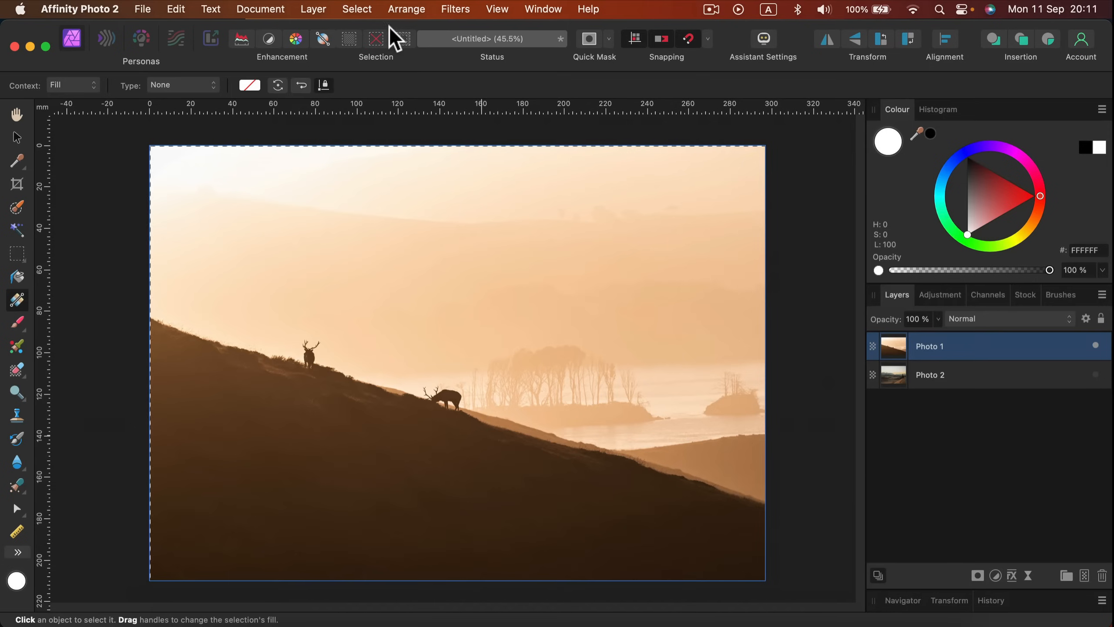
{"action": "left_click", "coordinate": [357, 9]}
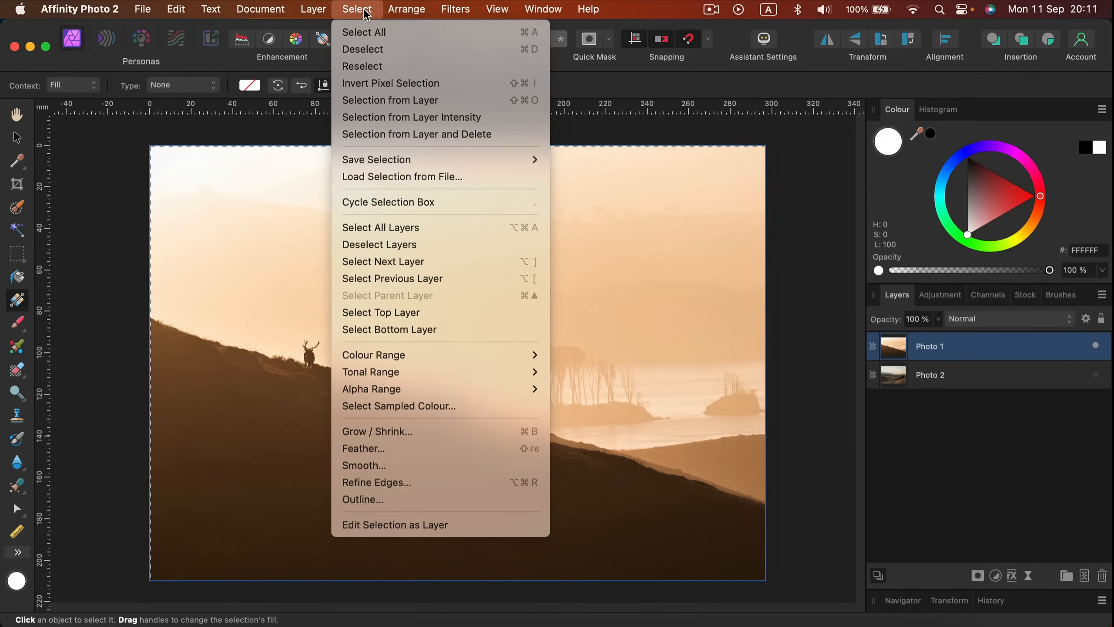
{"action": "mouse_move", "coordinate": [440, 431]}
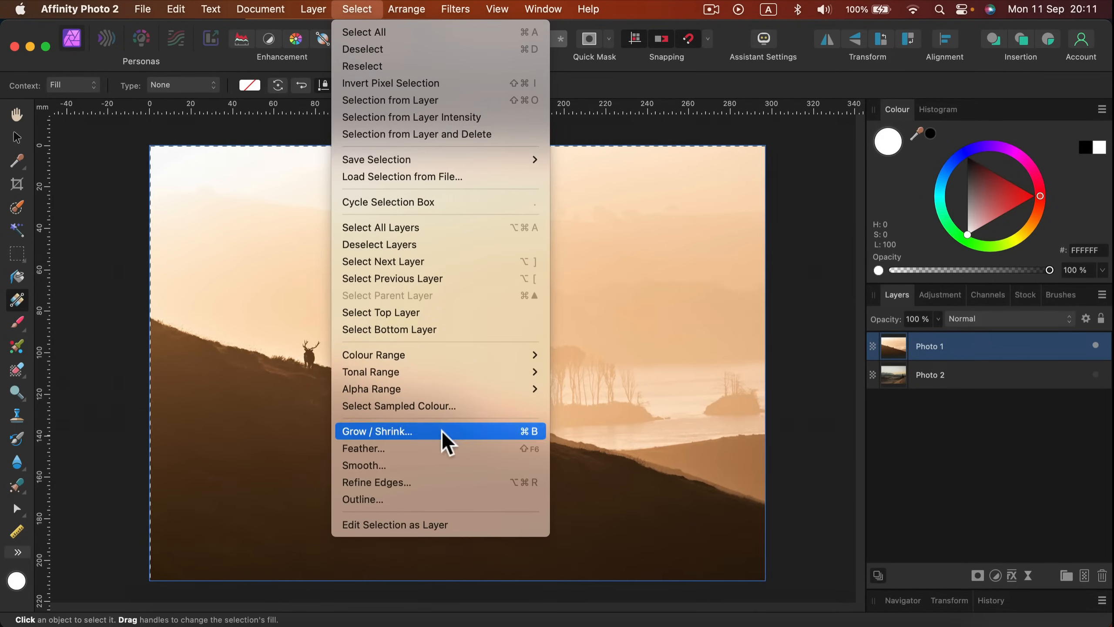
{"action": "left_click", "coordinate": [377, 431]}
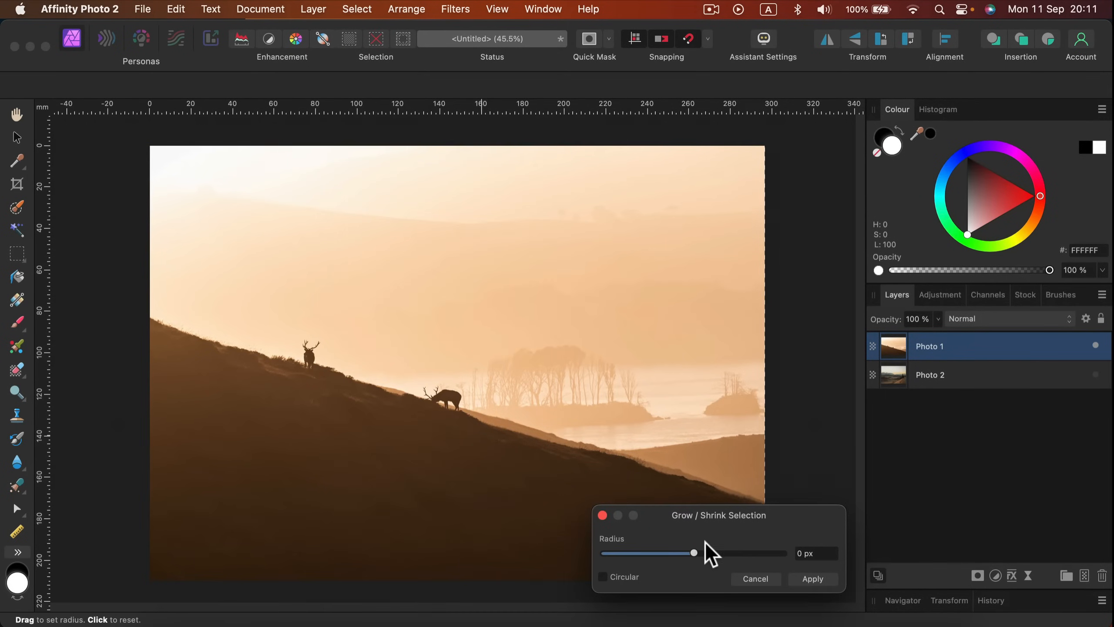
Shrink the selection inward by about 255 px and apply.
{"action": "left_click_drag", "start_coordinate": [693, 553], "coordinate": [666, 553]}
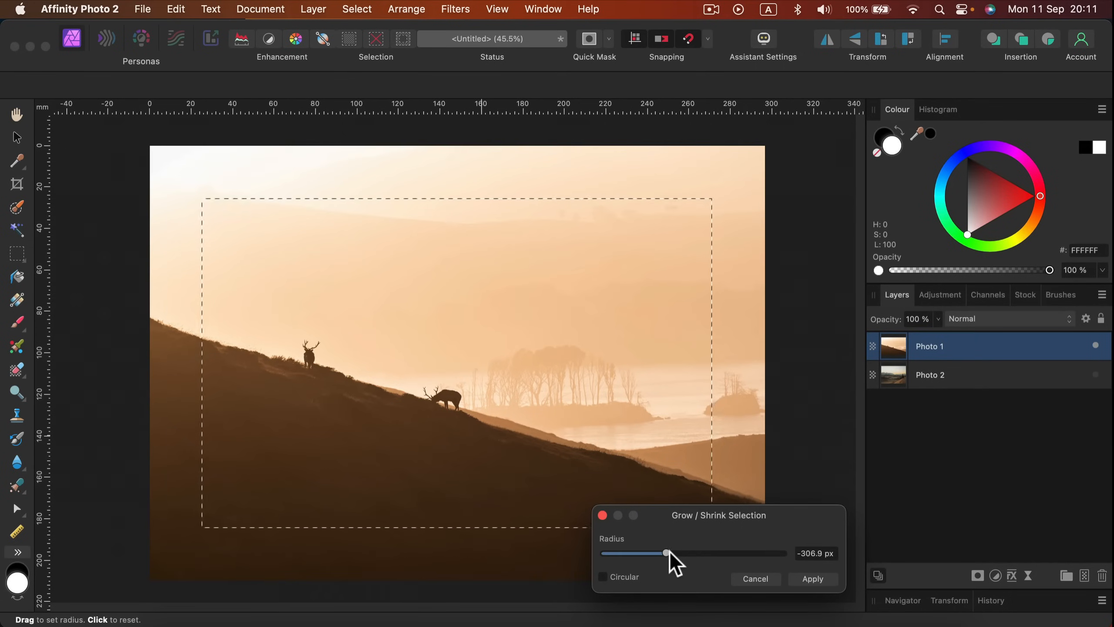
{"action": "left_click_drag", "start_coordinate": [665, 553], "coordinate": [669, 552]}
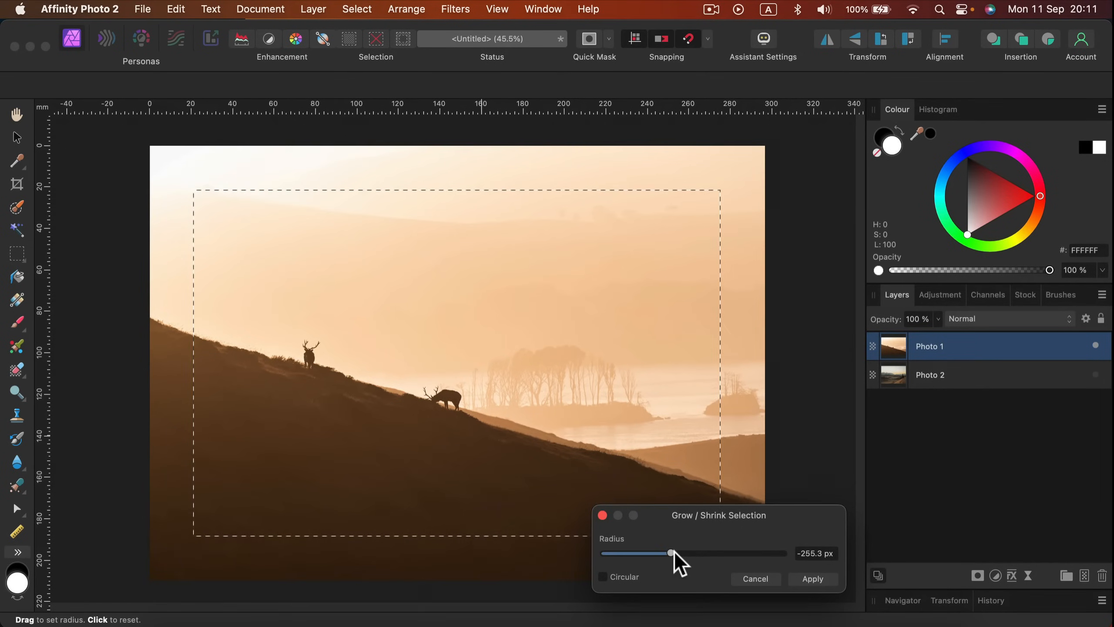
{"action": "left_click", "coordinate": [812, 578]}
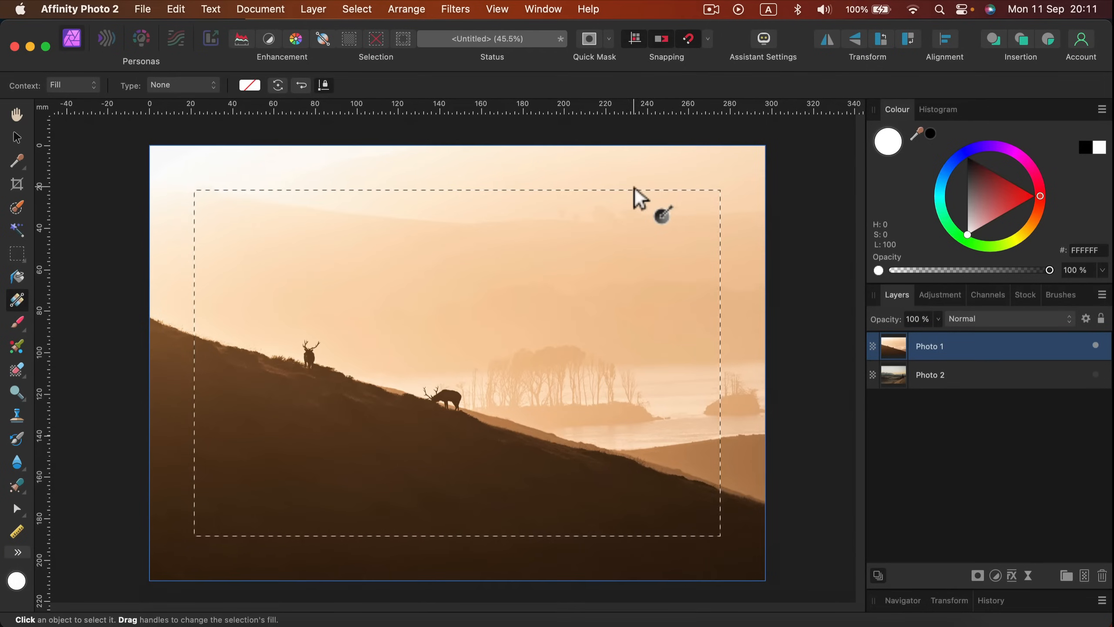
{"action": "mouse_move", "coordinate": [981, 449]}
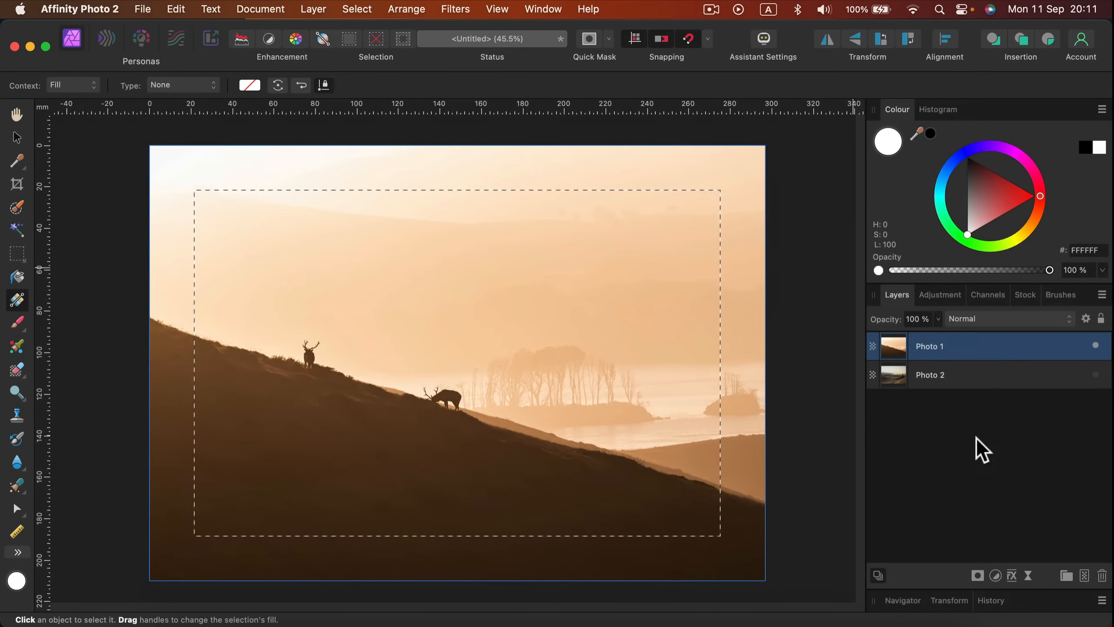
{"action": "mouse_move", "coordinate": [977, 575]}
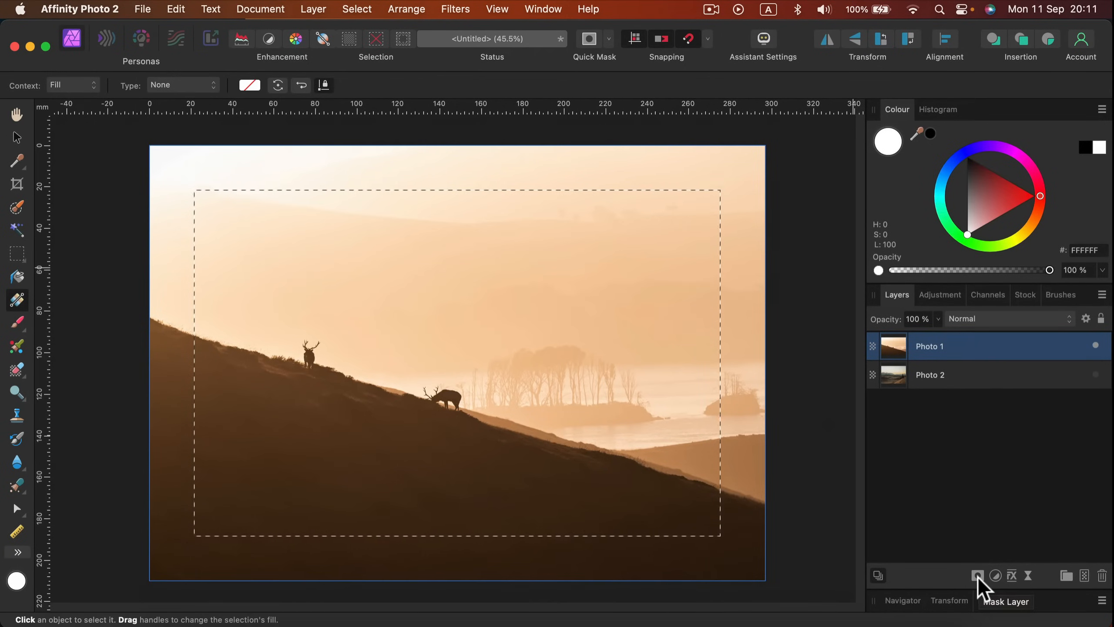
Mask Photo 1 to the inset rectangle and deselect with Cmd+D.
{"action": "left_click", "coordinate": [977, 575]}
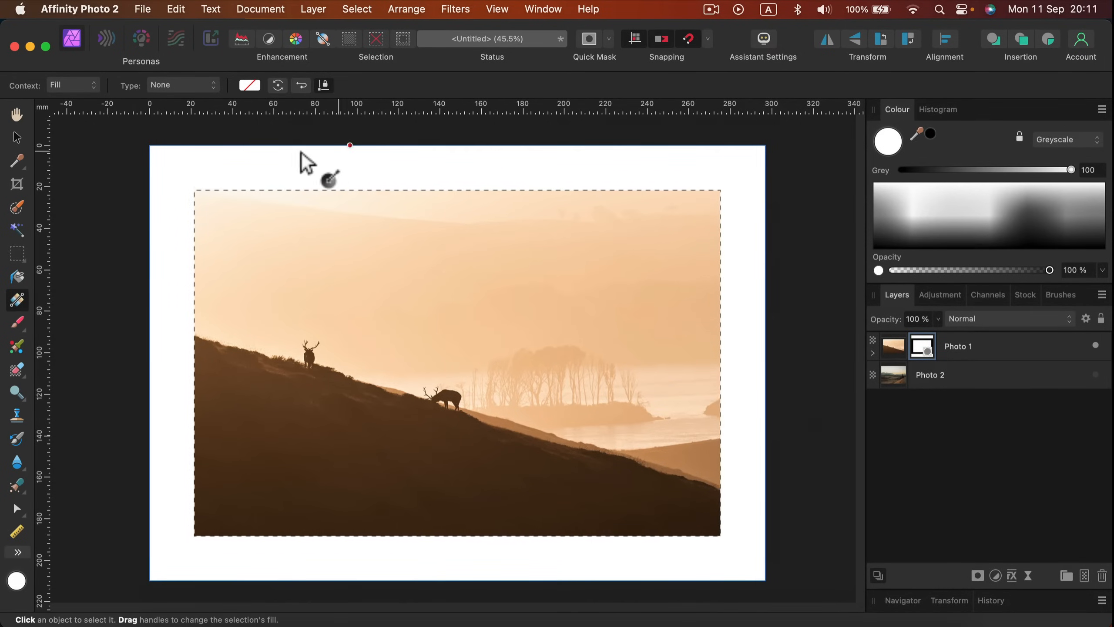
{"action": "mouse_move", "coordinate": [789, 576]}
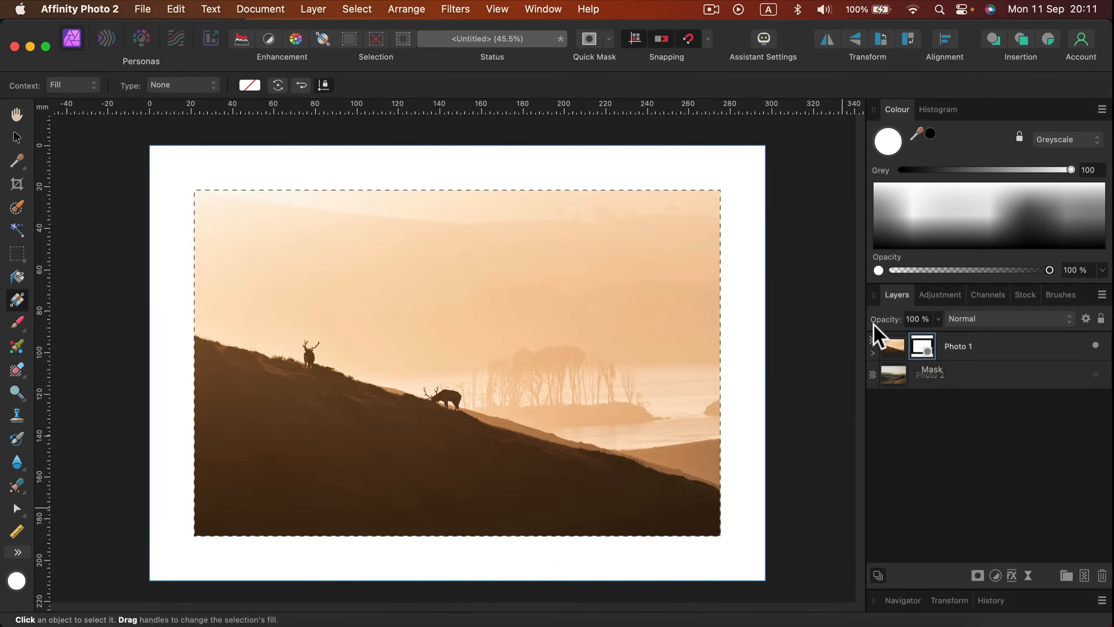
{"action": "key", "text": "cmd+d"}
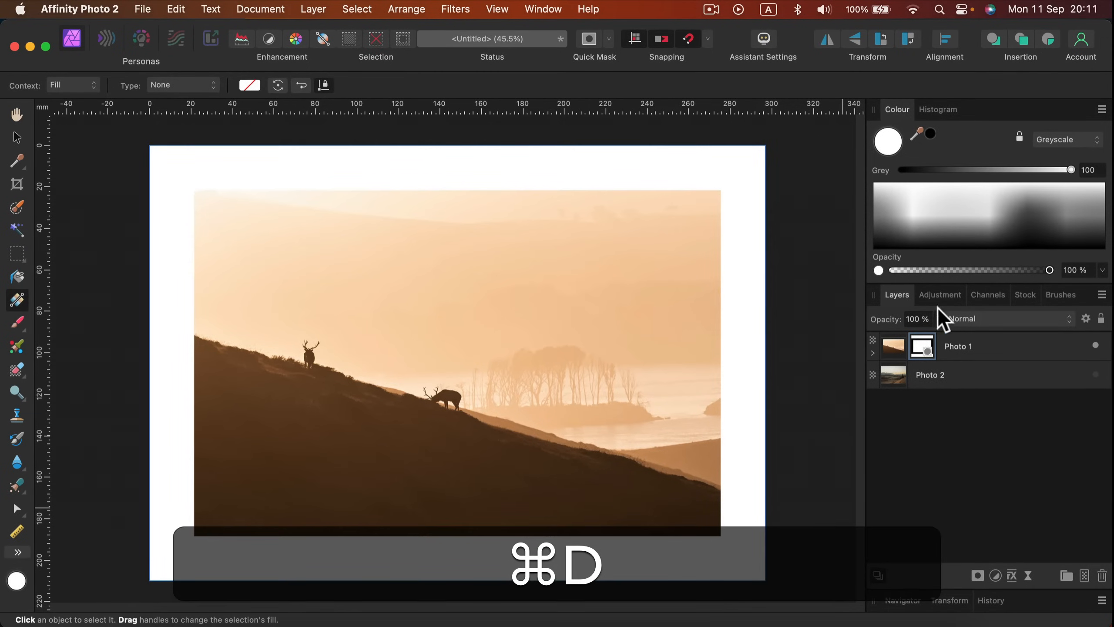
{"action": "key", "text": "cmd+d"}
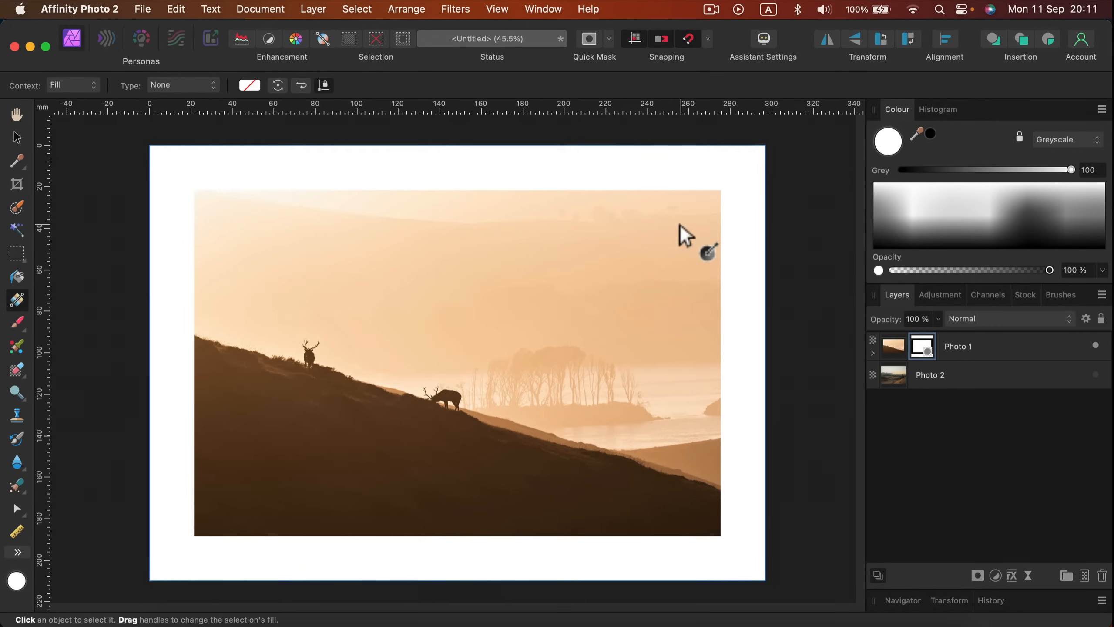
{"action": "mouse_move", "coordinate": [668, 203]}
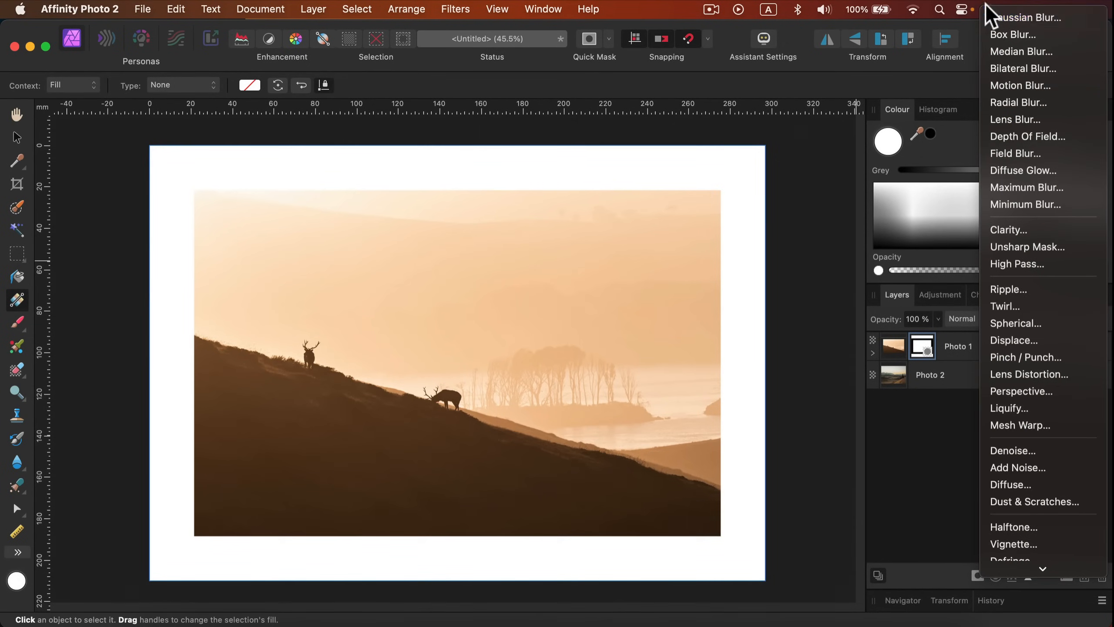
Add a live Gaussian Blur filter layer with radius about 24.6 px.
{"action": "left_click", "coordinate": [1024, 16]}
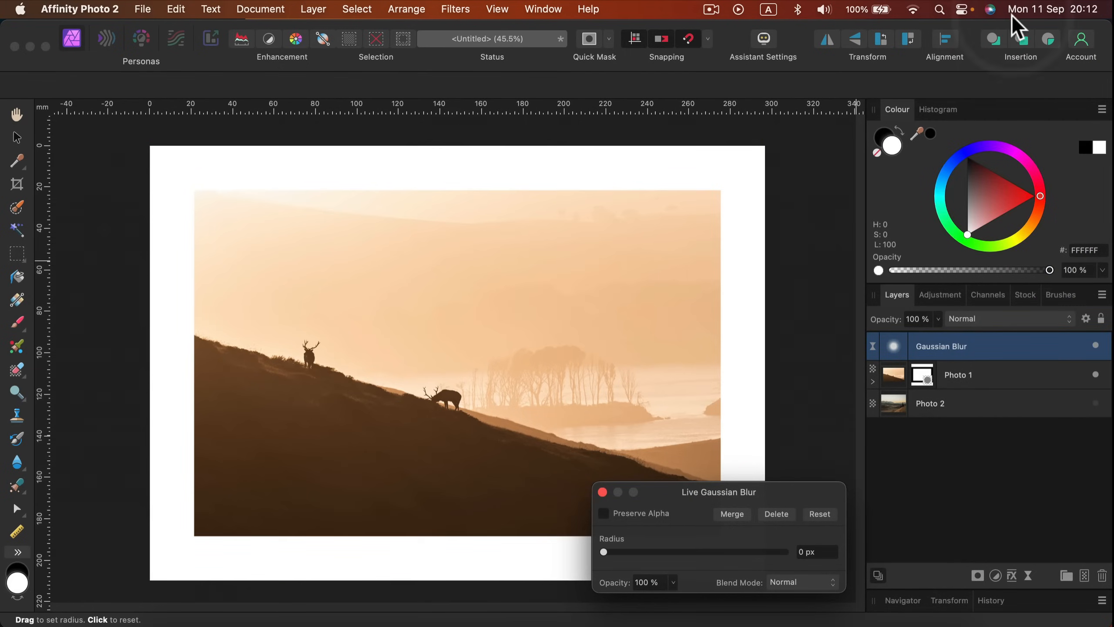
{"action": "left_click_drag", "start_coordinate": [603, 552], "coordinate": [647, 551]}
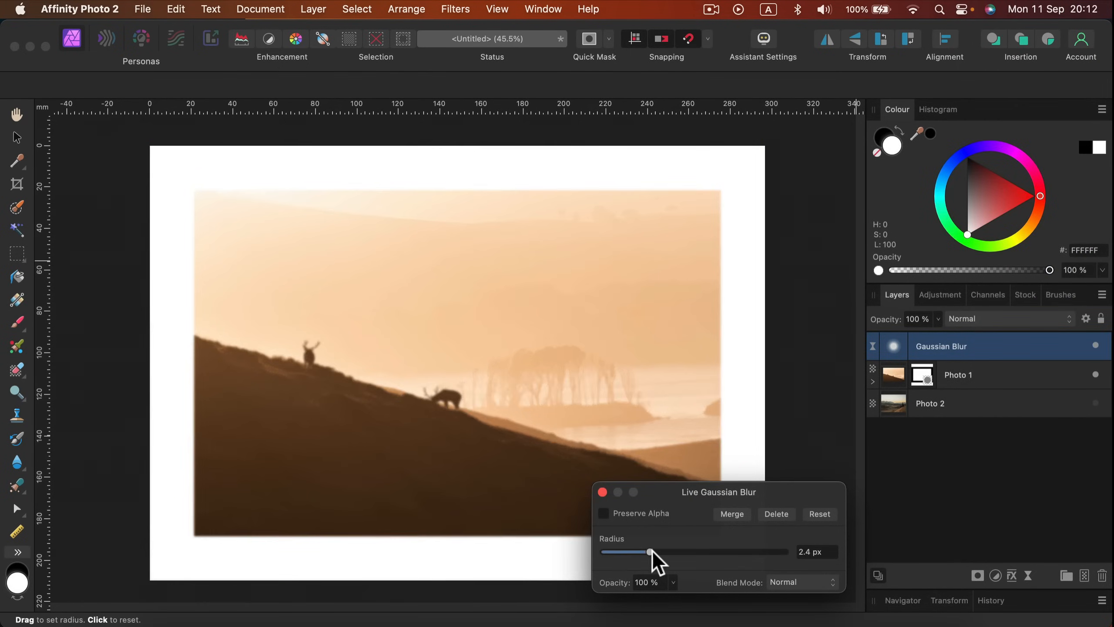
{"action": "left_click_drag", "start_coordinate": [645, 551], "coordinate": [707, 552]}
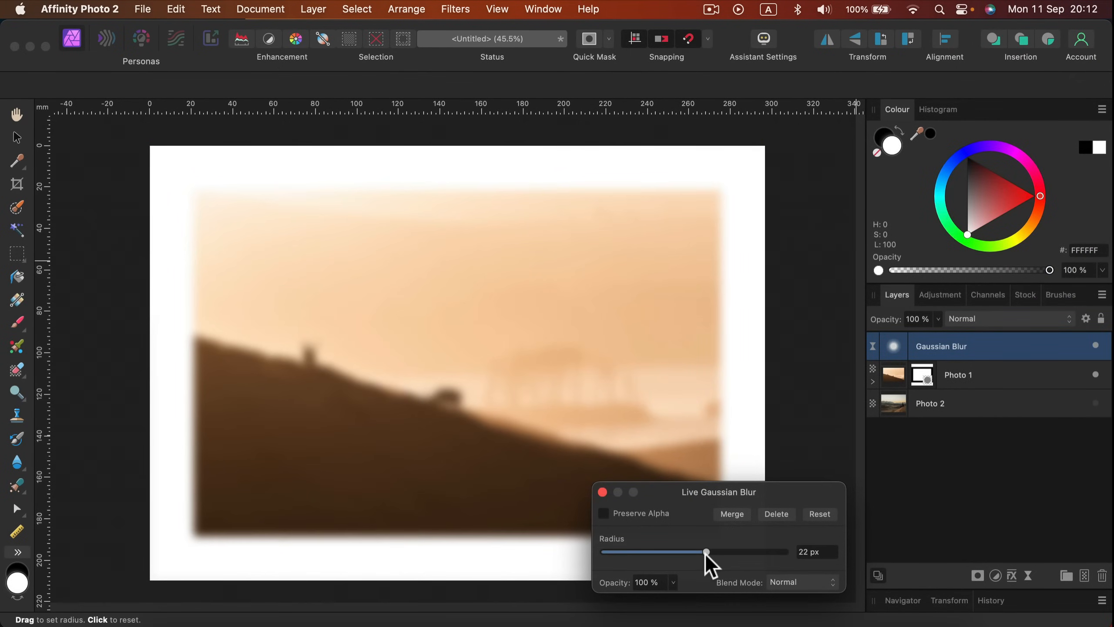
{"action": "left_click_drag", "start_coordinate": [706, 552], "coordinate": [713, 552]}
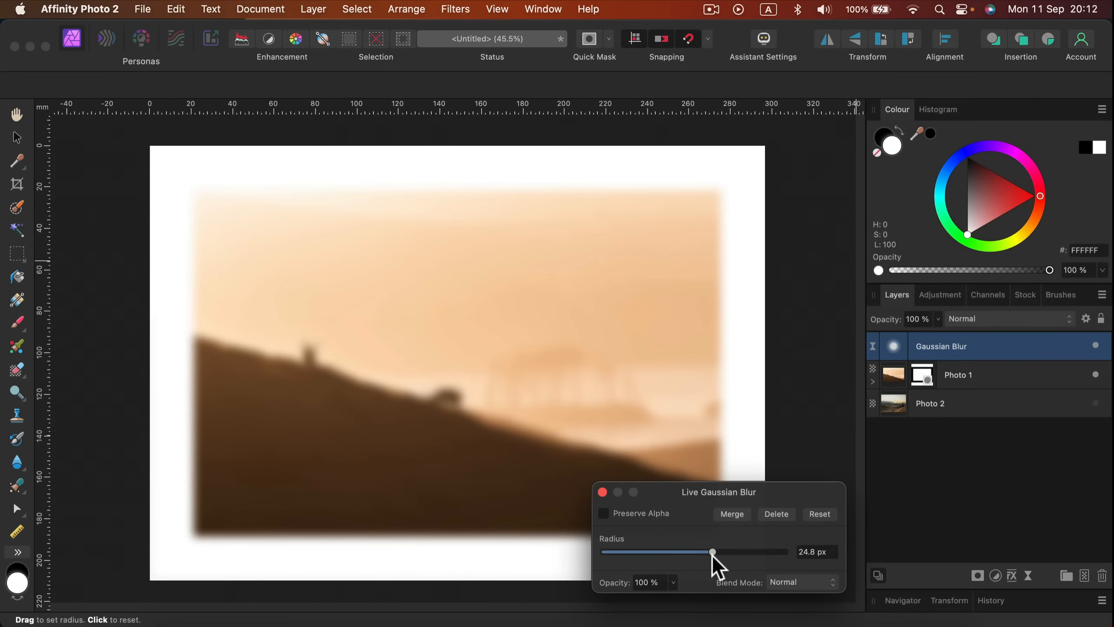
{"action": "left_click_drag", "start_coordinate": [713, 551], "coordinate": [711, 551]}
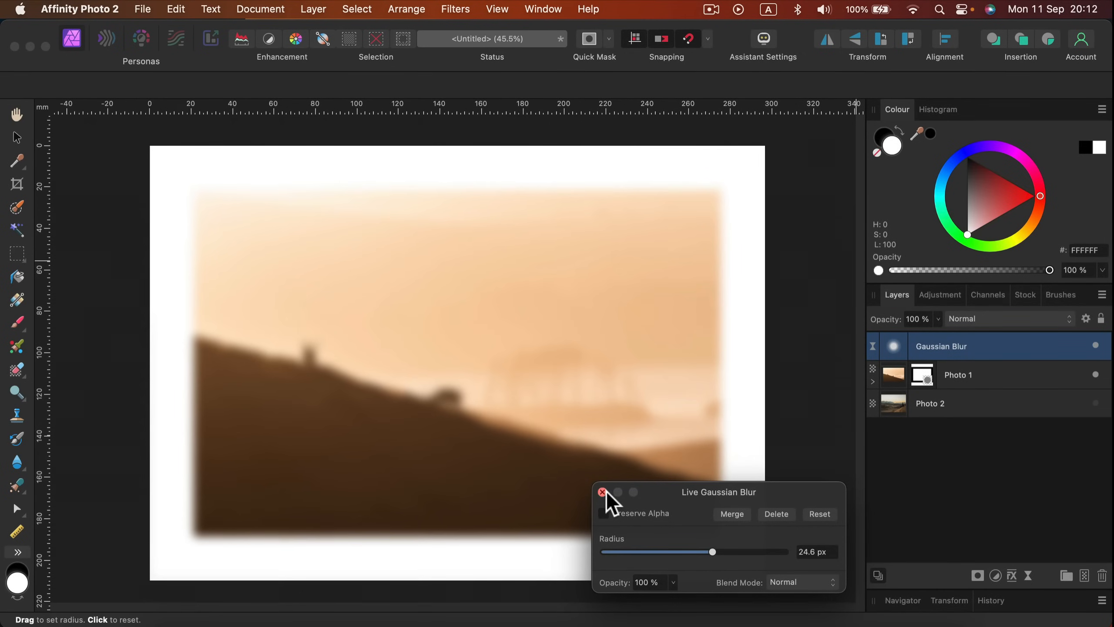
{"action": "left_click", "coordinate": [602, 492]}
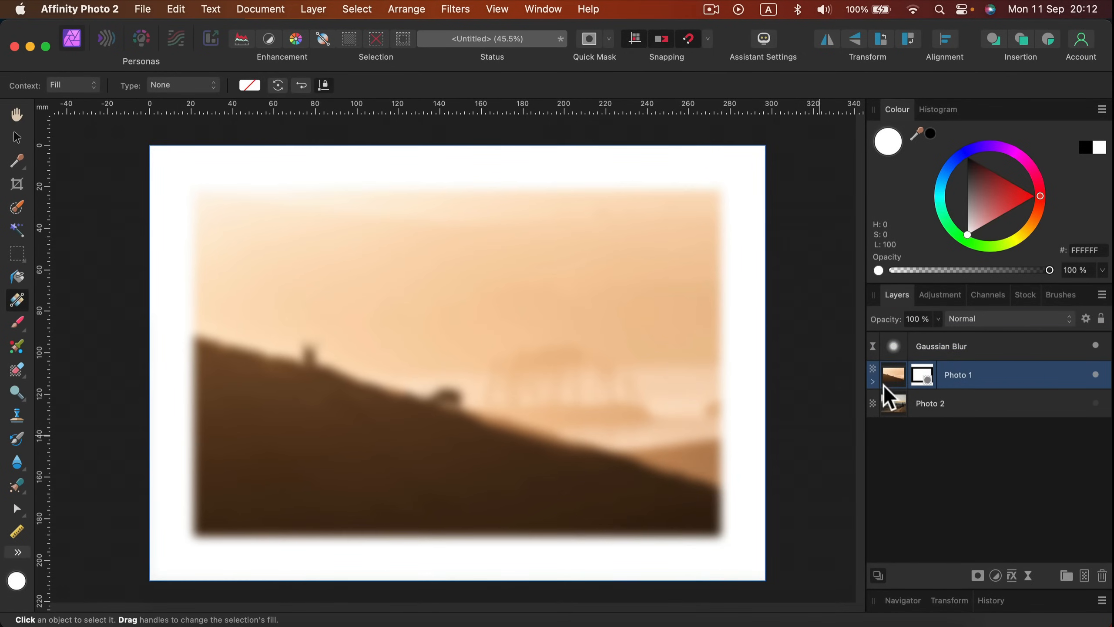
Expand Photo 1 and nest the Gaussian Blur inside its mask.
{"action": "left_click", "coordinate": [873, 382]}
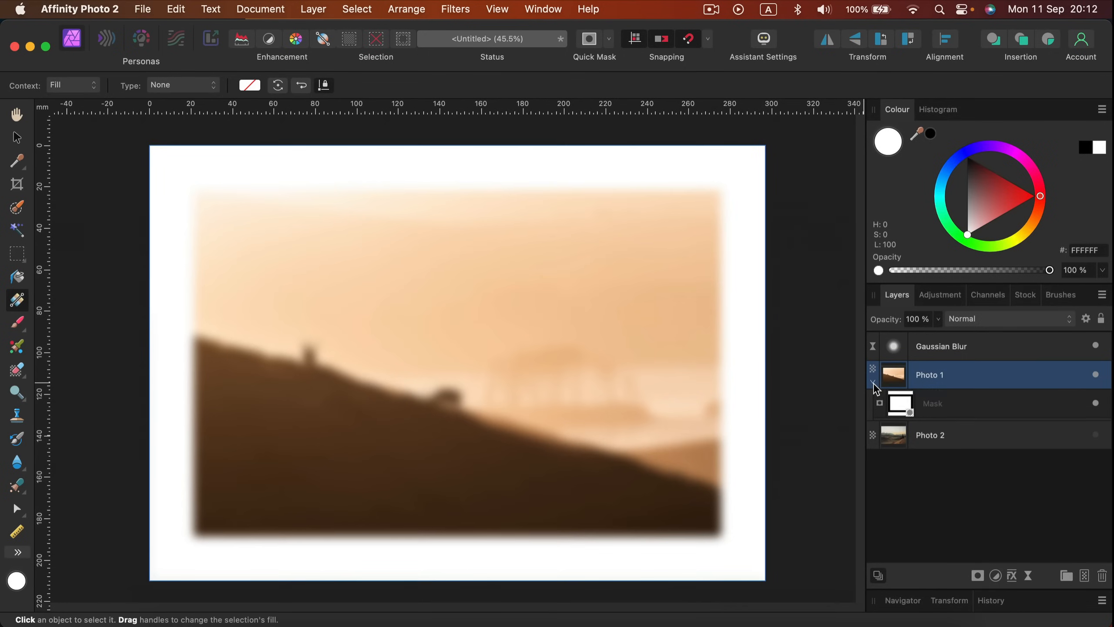
{"action": "left_click", "coordinate": [940, 346]}
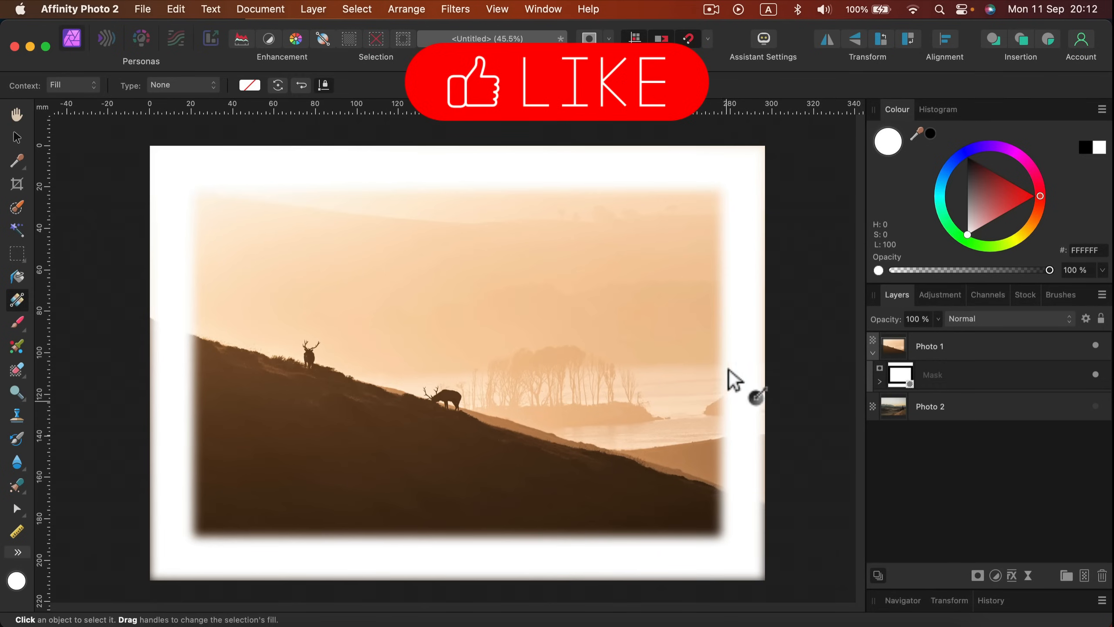
{"action": "mouse_move", "coordinate": [204, 441]}
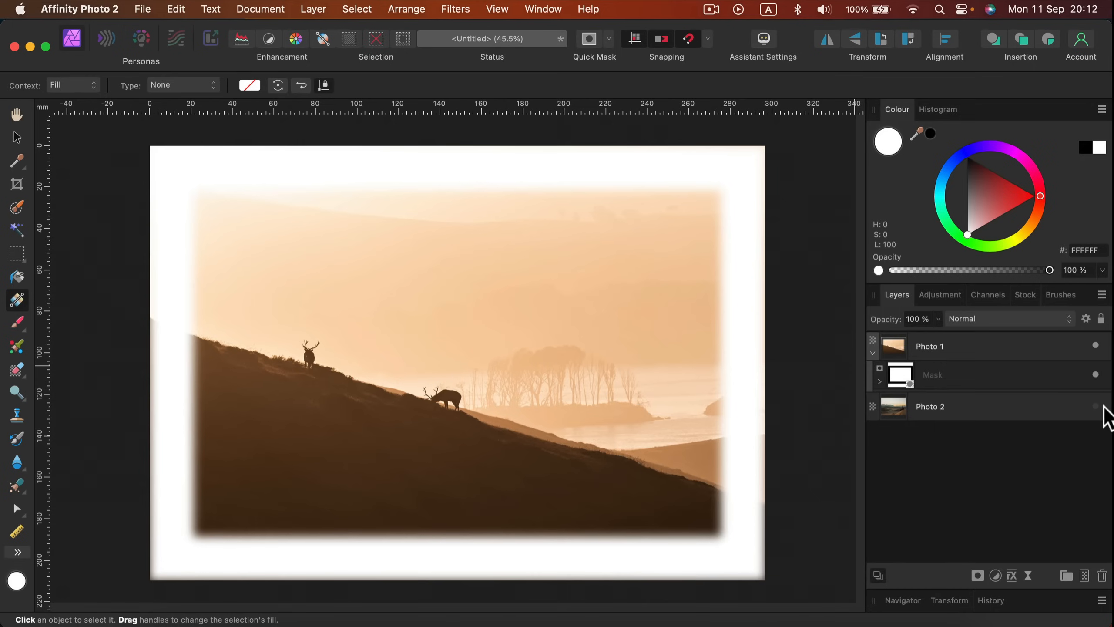
Show the desert photo, hide Photo 1, and select the Photo 2 layer.
{"action": "left_click", "coordinate": [1095, 406]}
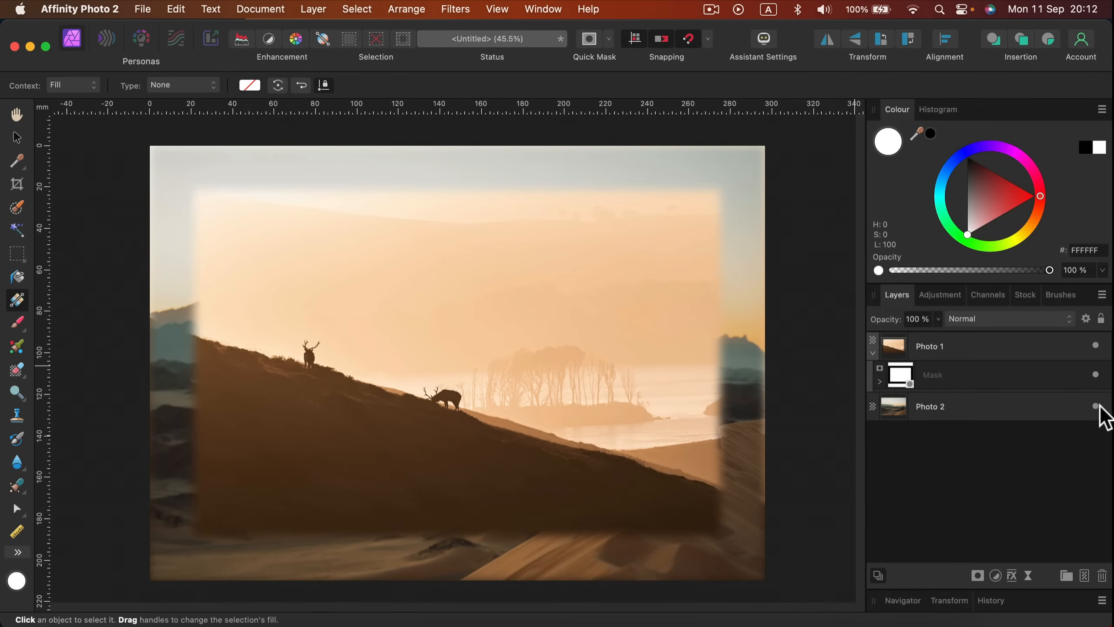
{"action": "left_click", "coordinate": [1095, 346]}
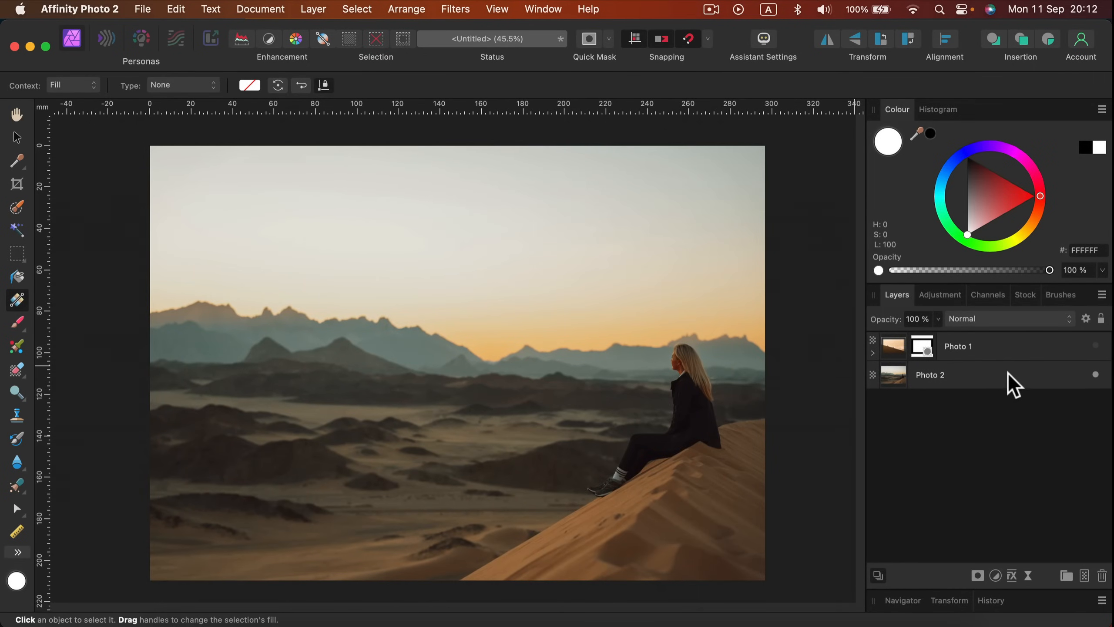
{"action": "left_click", "coordinate": [959, 375]}
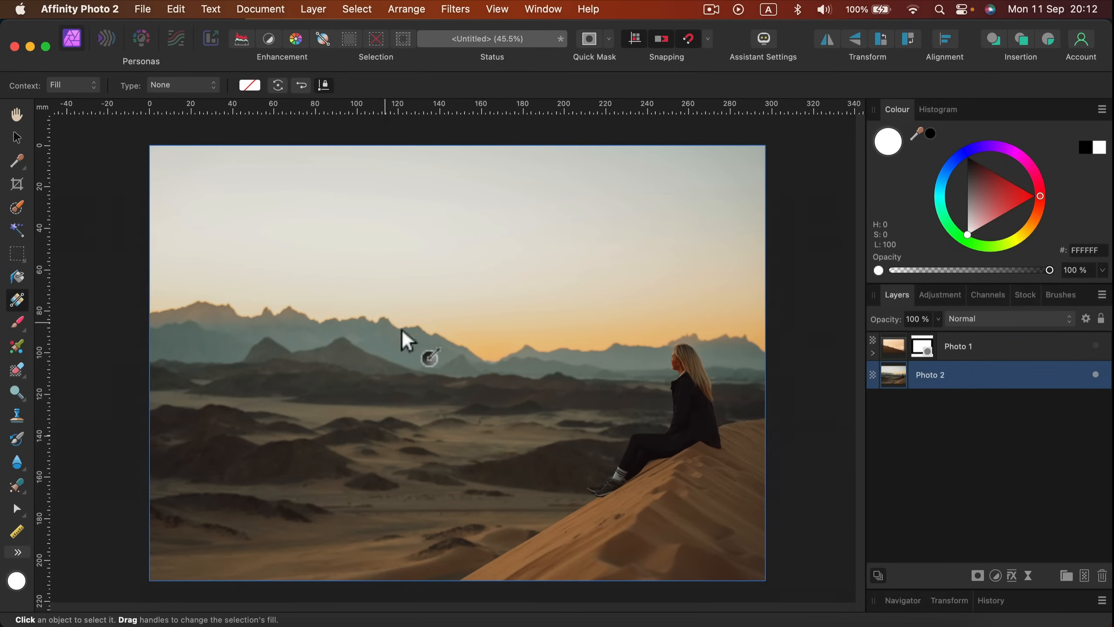
{"action": "mouse_move", "coordinate": [749, 299]}
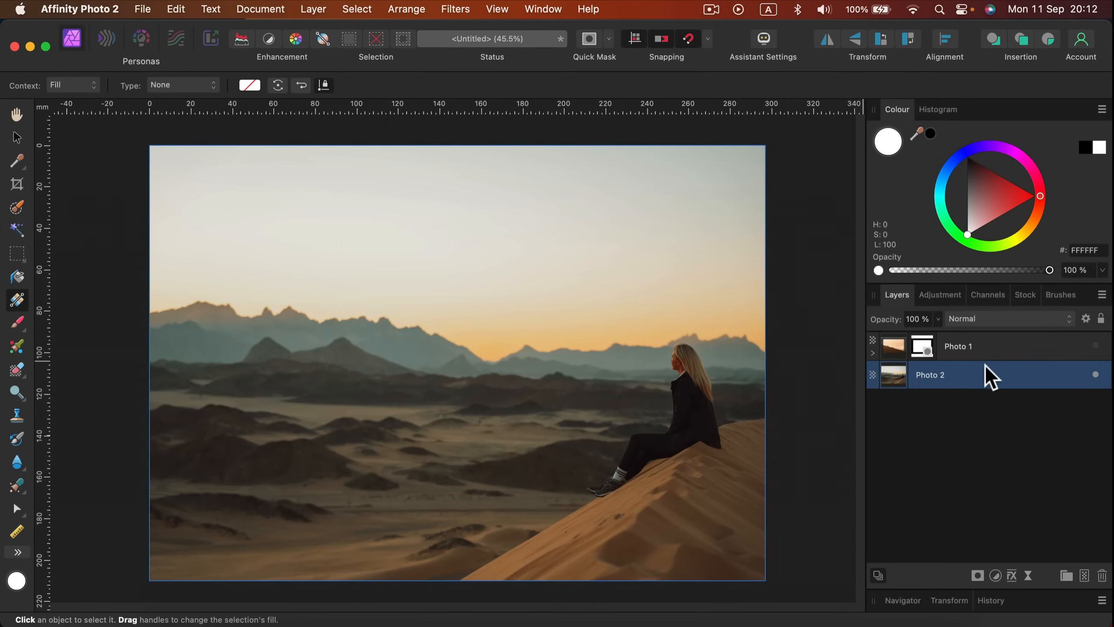
Mask Photo 2 with a reversed linear gradient fading the left side out.
{"action": "left_click", "coordinate": [976, 576]}
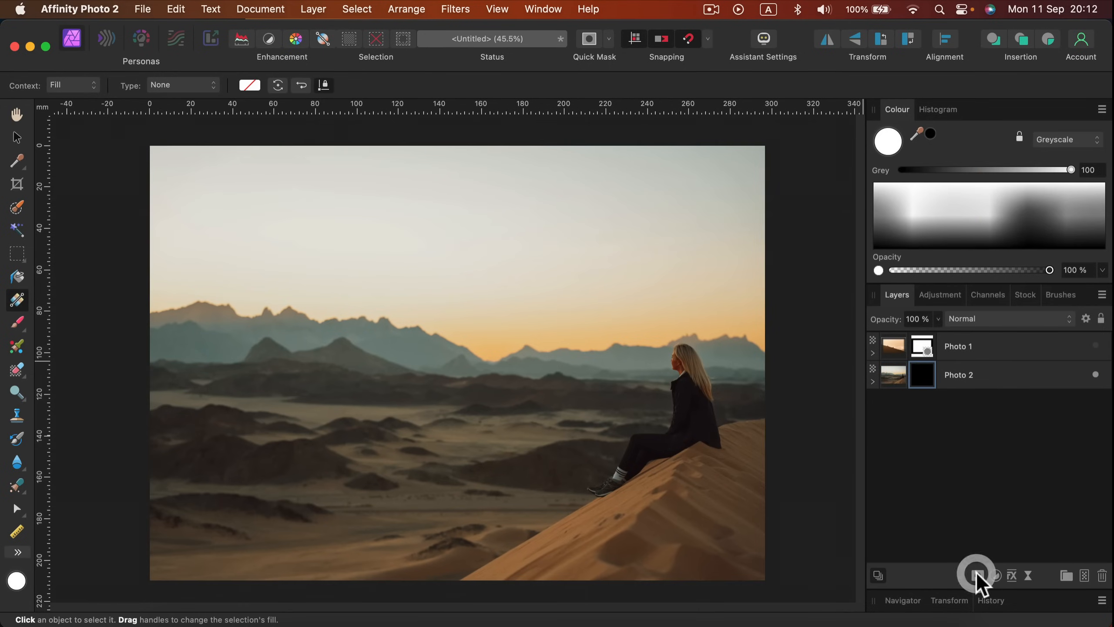
{"action": "left_click_drag", "start_coordinate": [311, 336], "coordinate": [574, 341]}
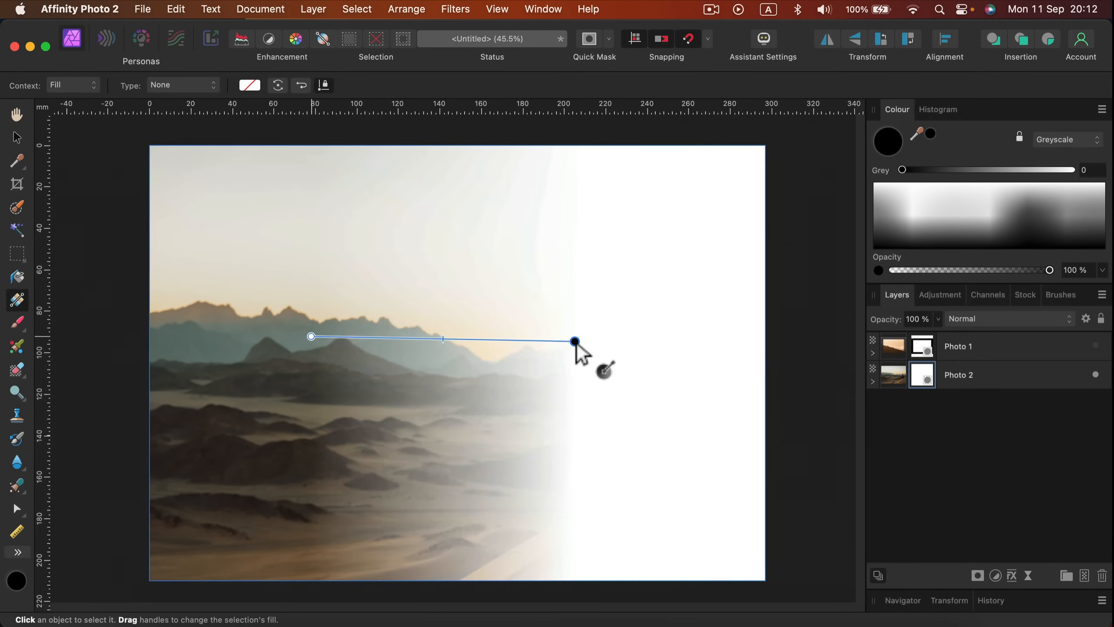
{"action": "left_click_drag", "start_coordinate": [574, 341], "coordinate": [294, 311]}
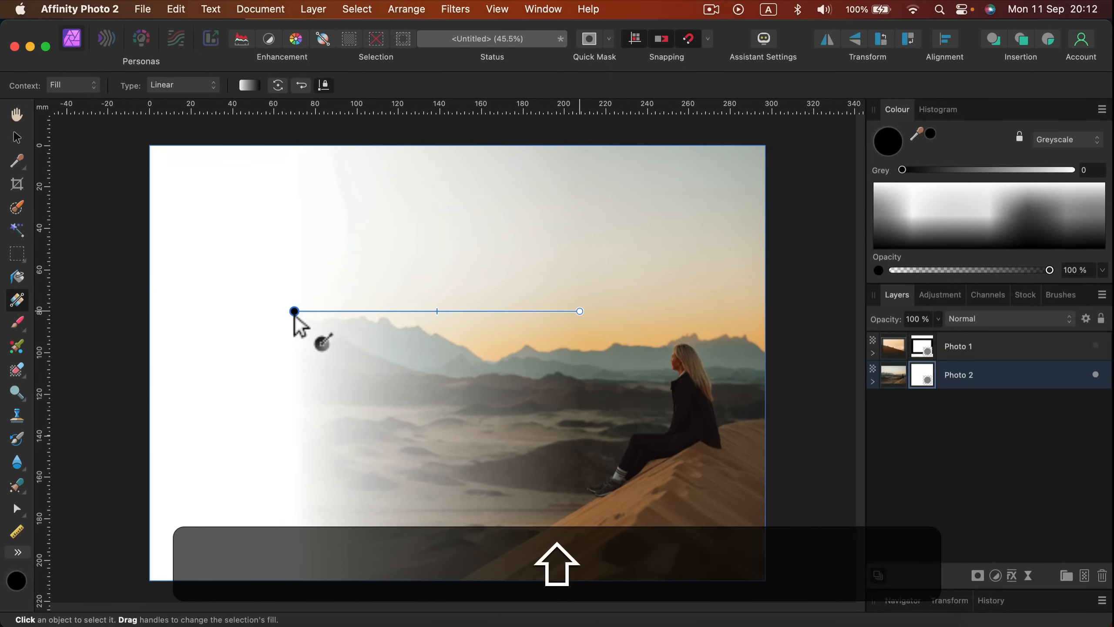
{"action": "left_click_drag", "start_coordinate": [294, 311], "coordinate": [277, 312]}
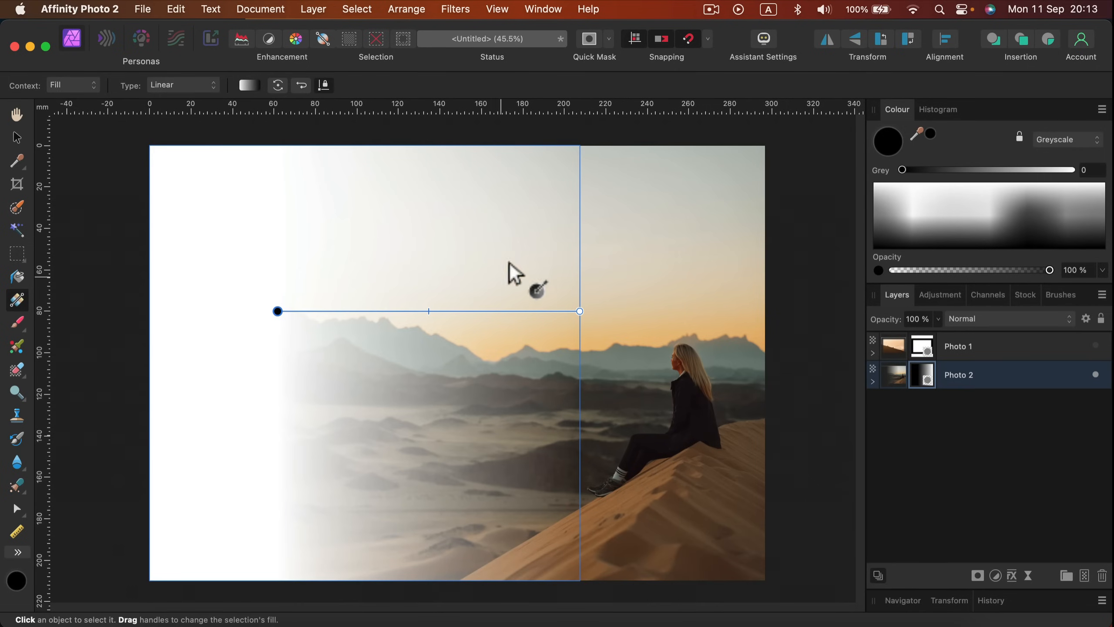
{"action": "mouse_move", "coordinate": [668, 213]}
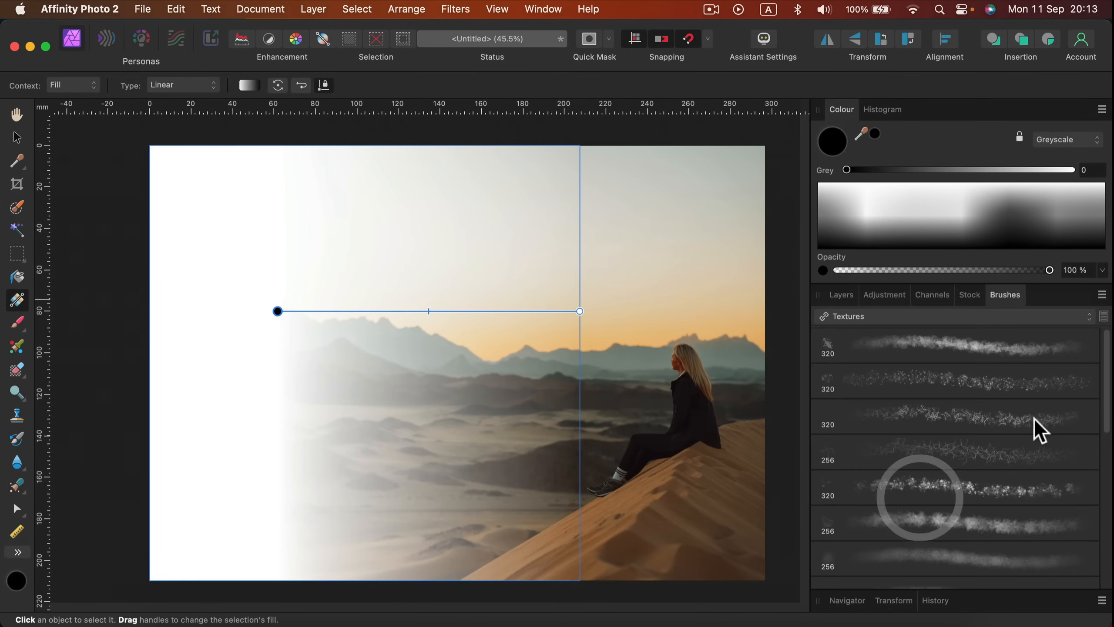
{"action": "mouse_move", "coordinate": [988, 355]}
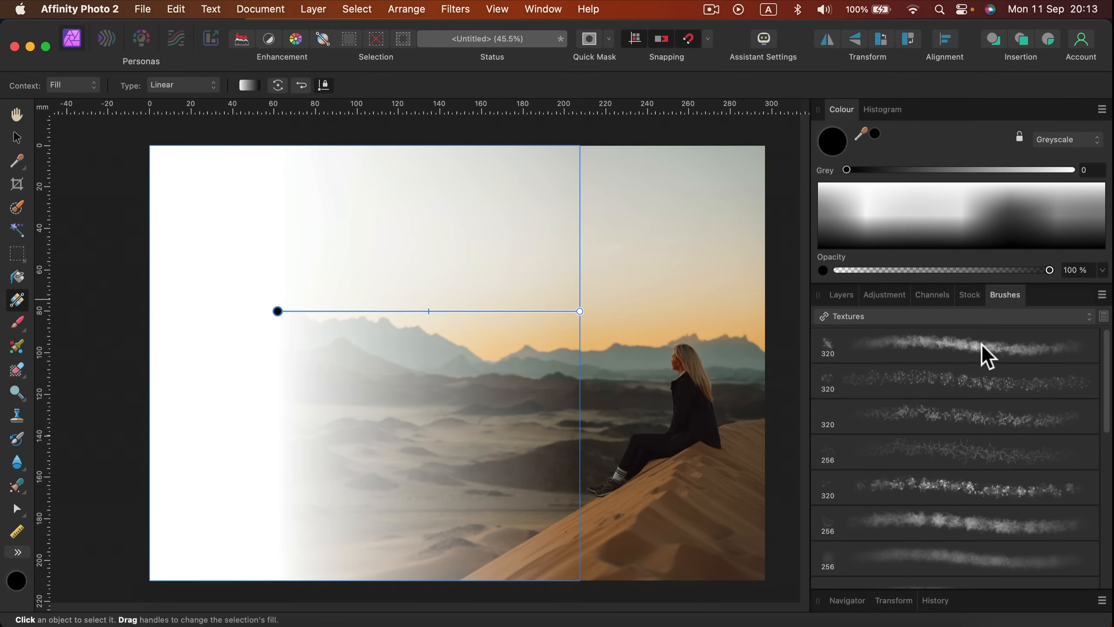
Choose a speckled Textures brush and target Photo 2's mask.
{"action": "left_click", "coordinate": [952, 487]}
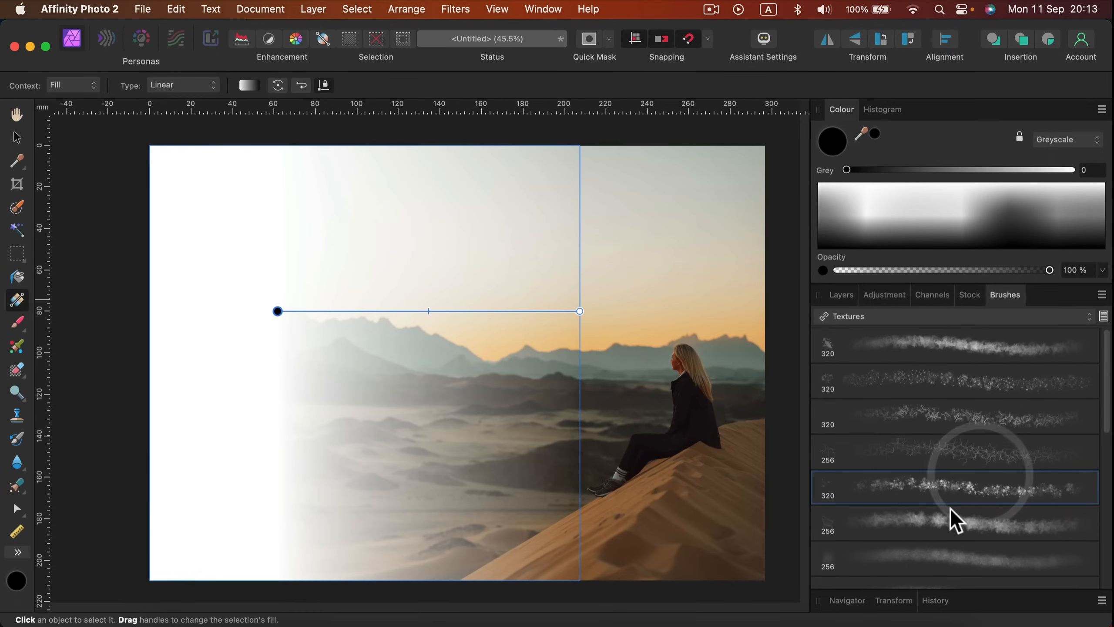
{"action": "left_click", "coordinate": [841, 295]}
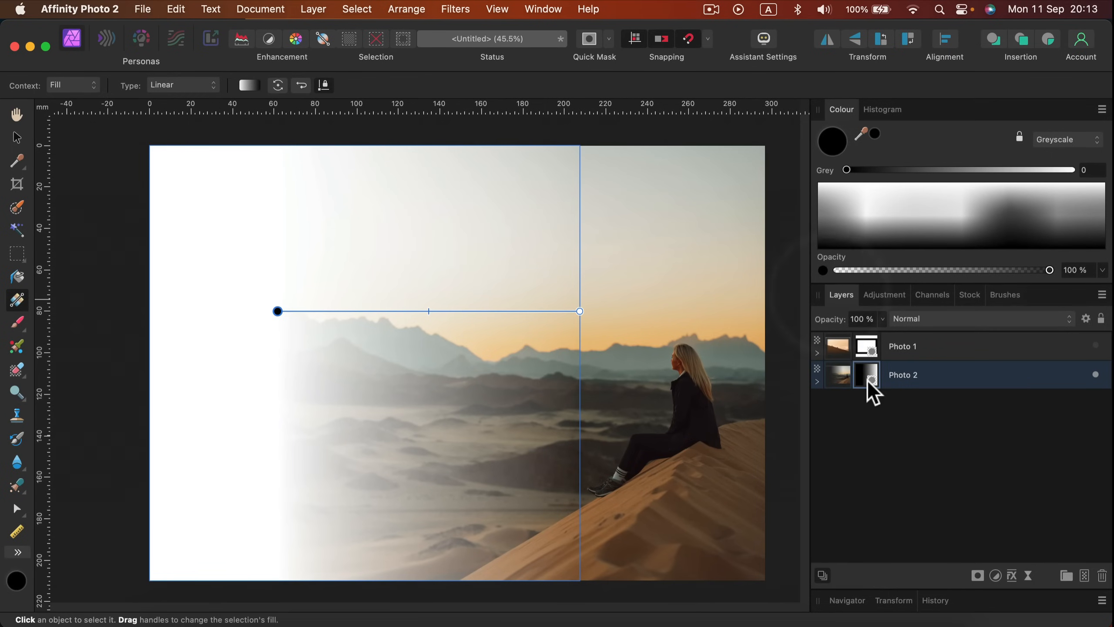
{"action": "left_click", "coordinate": [866, 375]}
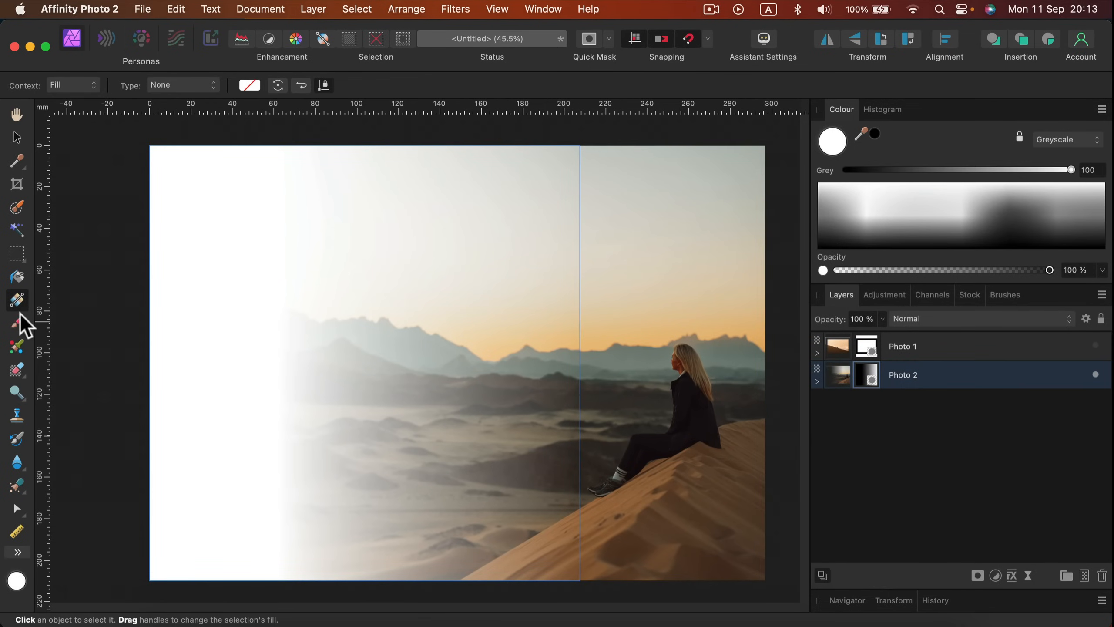
With the Paint Brush, paint textured strokes hiding the upper sky and left mountains.
{"action": "left_click", "coordinate": [17, 318]}
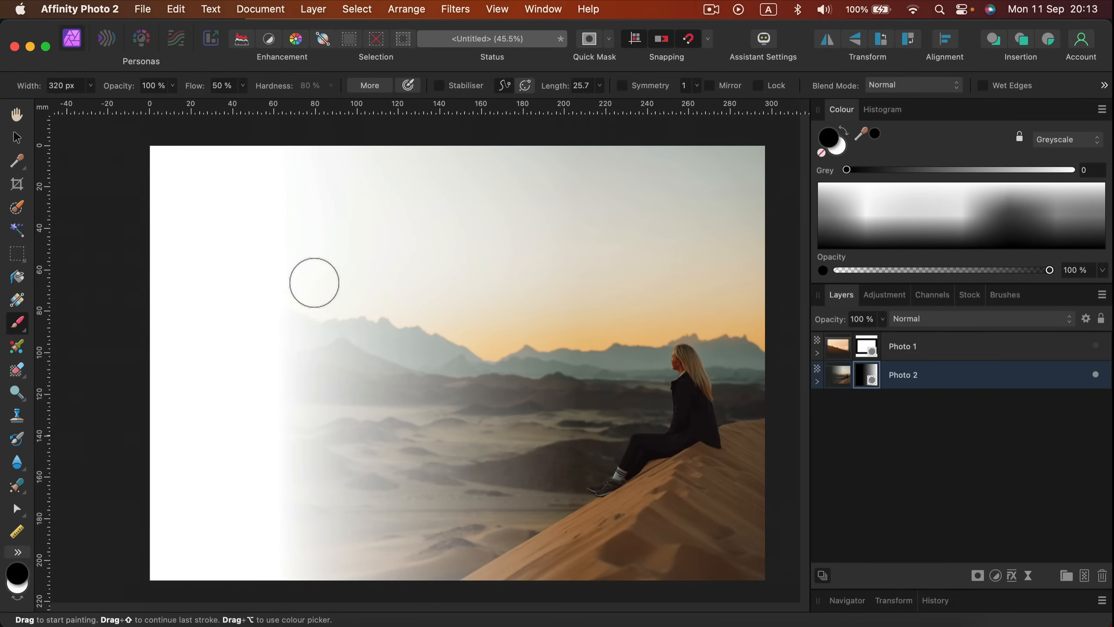
{"action": "mouse_move", "coordinate": [292, 194]}
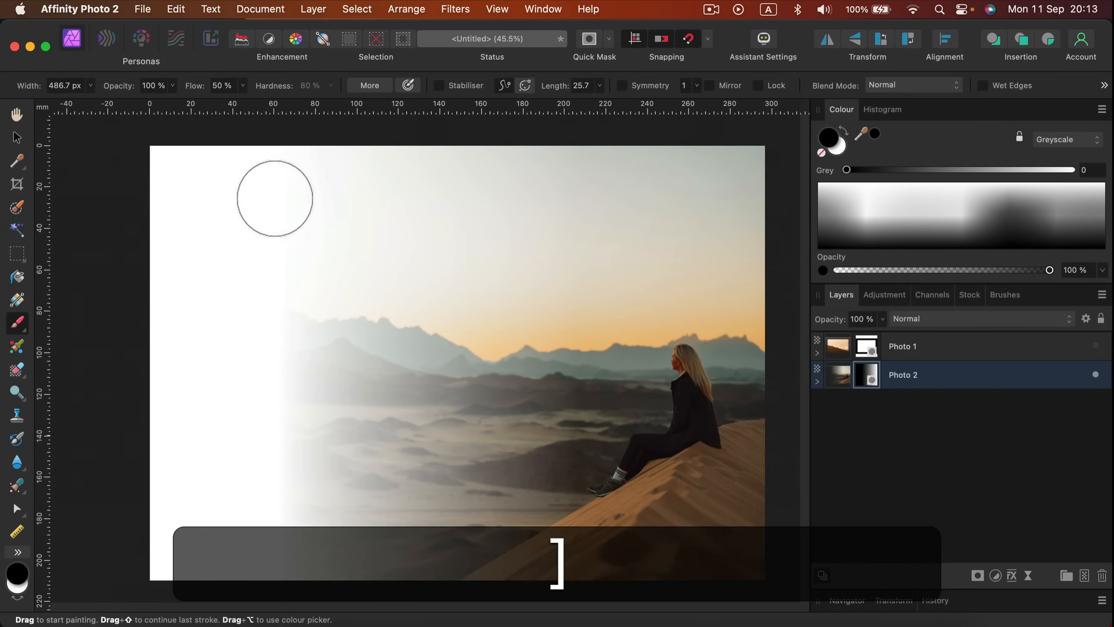
{"action": "left_click_drag", "start_coordinate": [275, 197], "coordinate": [459, 267]}
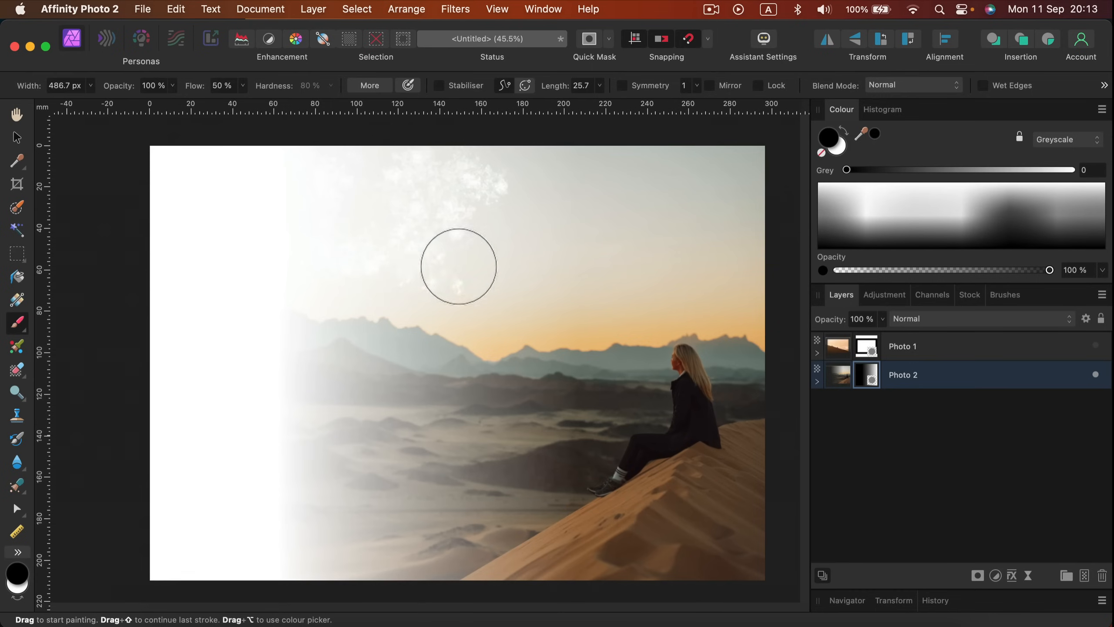
{"action": "left_click_drag", "start_coordinate": [459, 266], "coordinate": [299, 462]}
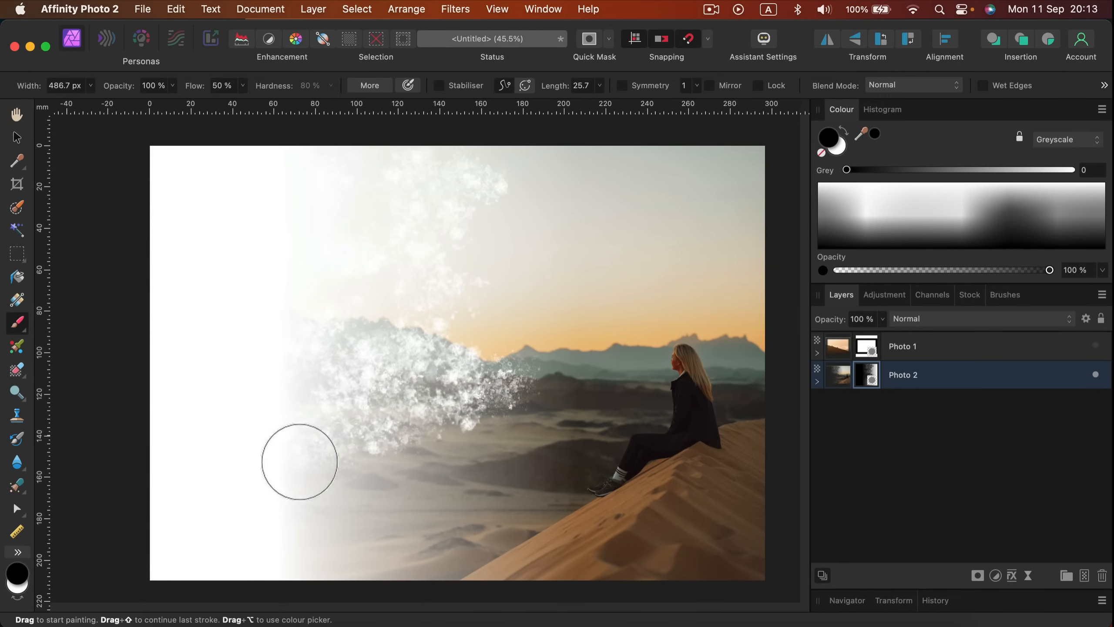
{"action": "left_click_drag", "start_coordinate": [299, 462], "coordinate": [618, 248]}
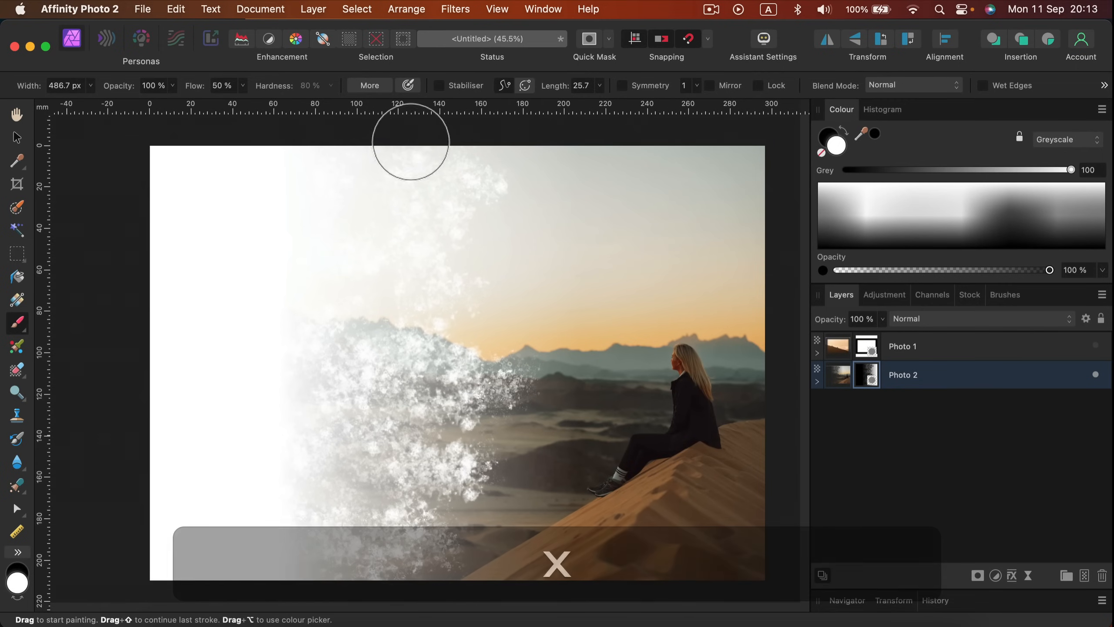
Paint white strokes to restore parts of the top-left sky and mountain ridge.
{"action": "left_click_drag", "start_coordinate": [411, 140], "coordinate": [414, 200]}
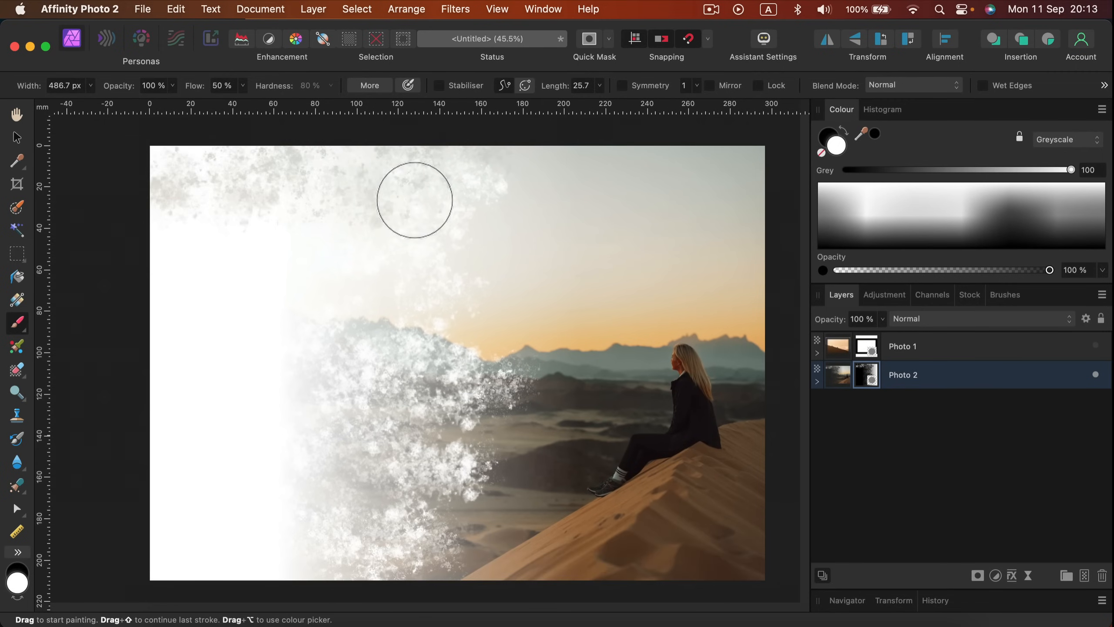
{"action": "left_click_drag", "start_coordinate": [414, 200], "coordinate": [462, 367]}
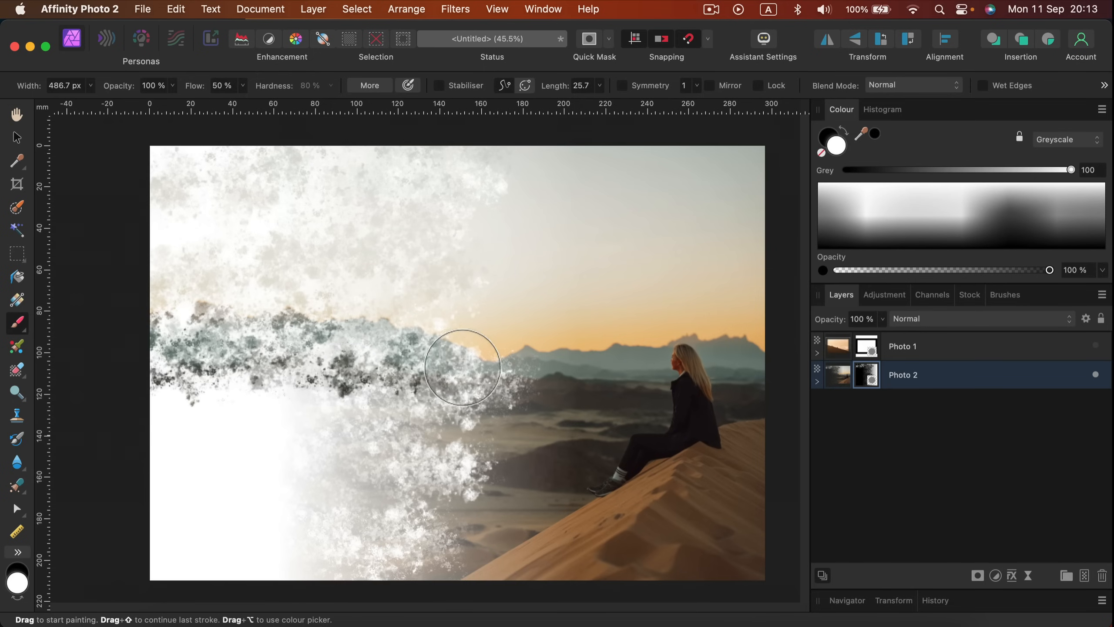
{"action": "left_click_drag", "start_coordinate": [461, 367], "coordinate": [430, 512]}
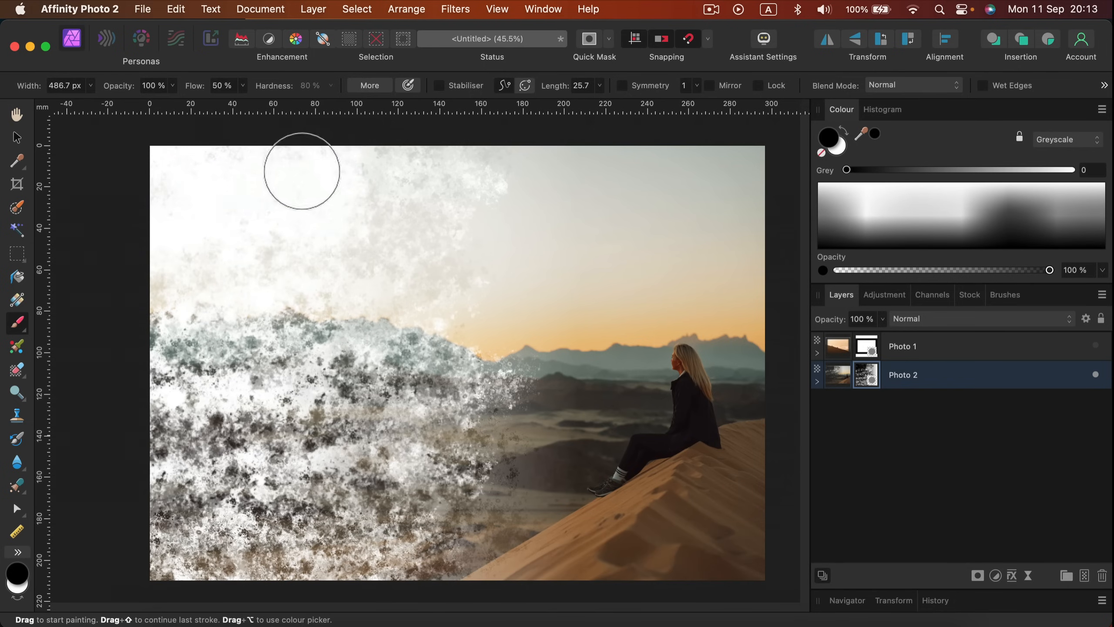
Texture away the upper-left sky, left mountains and lower-left foreground.
{"action": "left_click_drag", "start_coordinate": [301, 171], "coordinate": [301, 309]}
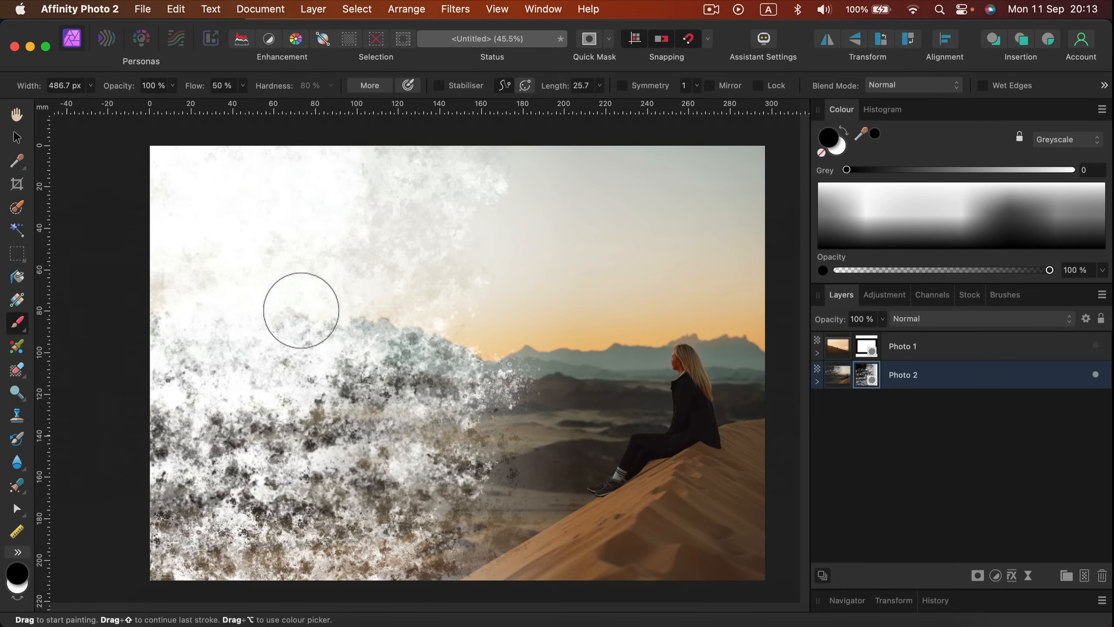
{"action": "left_click_drag", "start_coordinate": [300, 310], "coordinate": [171, 534]}
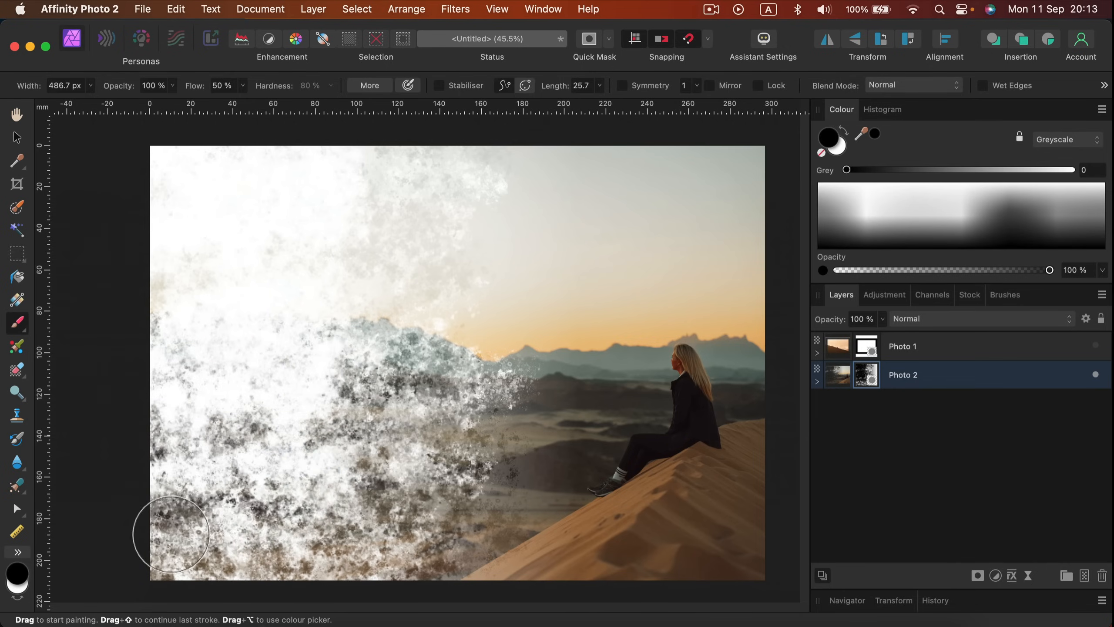
{"action": "left_click_drag", "start_coordinate": [171, 534], "coordinate": [162, 499]}
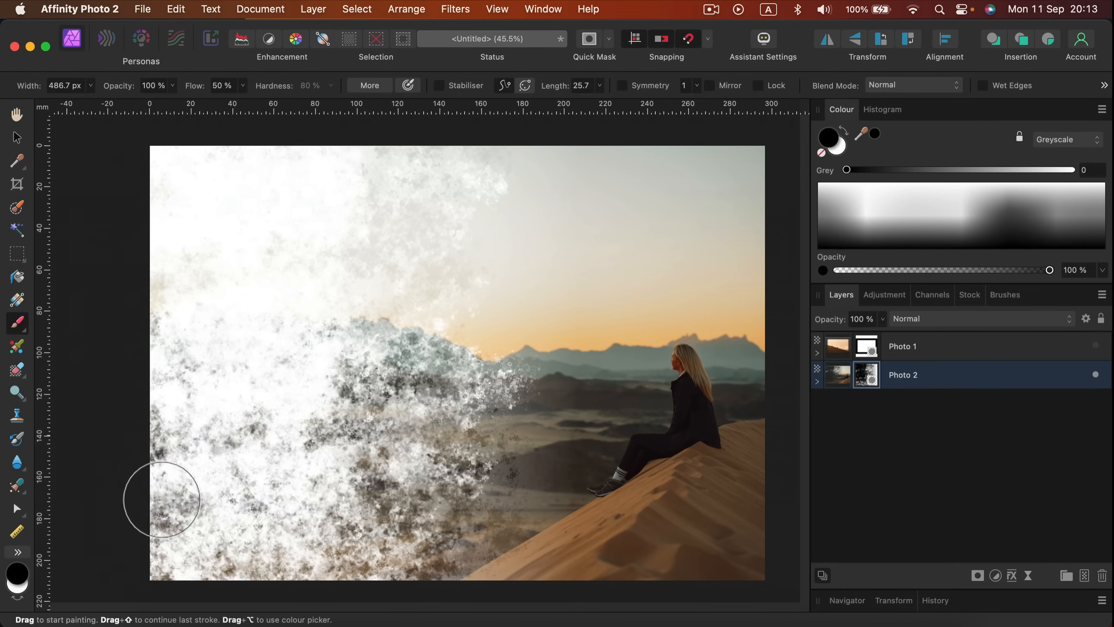
{"action": "left_click_drag", "start_coordinate": [162, 500], "coordinate": [345, 579]}
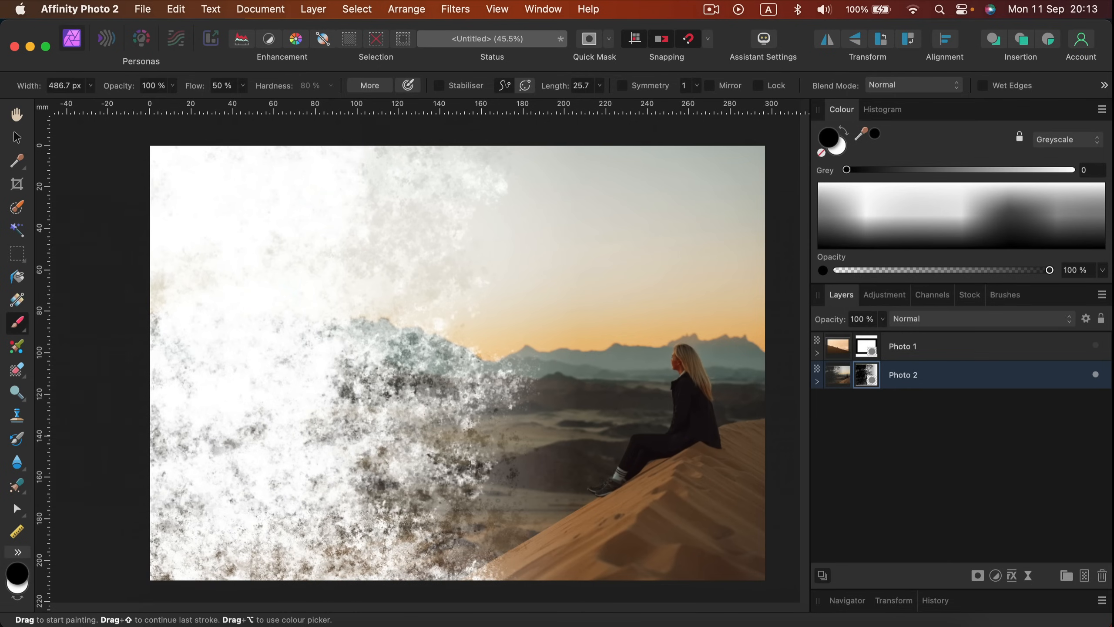
Delete Photo 1's mask, make the deer photo visible, and place it beneath Photo 2.
{"action": "left_click", "coordinate": [903, 346]}
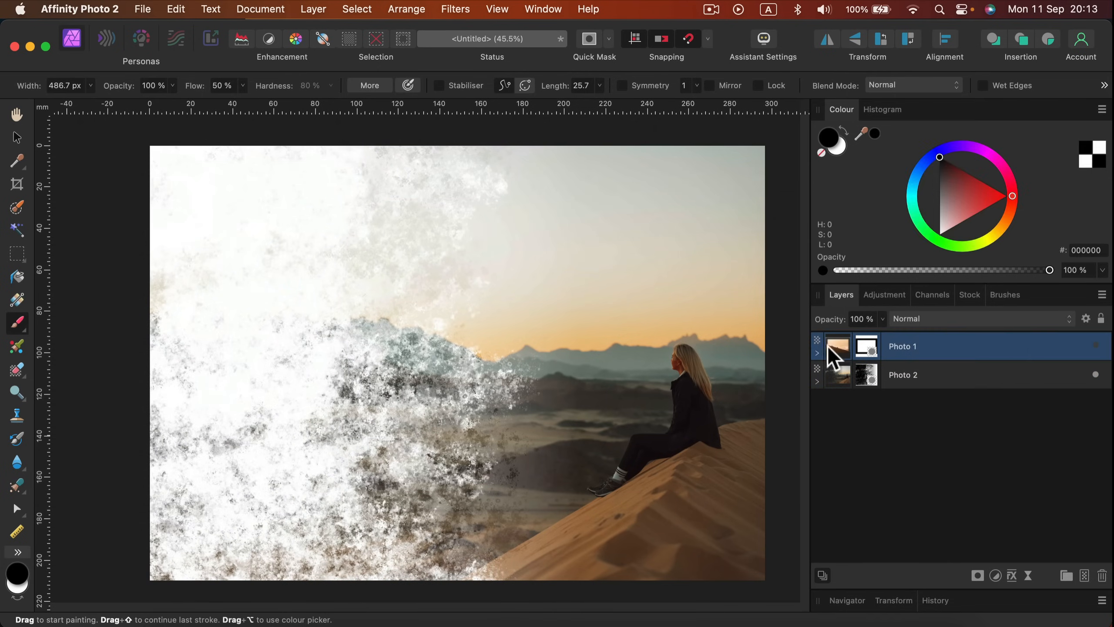
{"action": "right_click", "coordinate": [866, 346]}
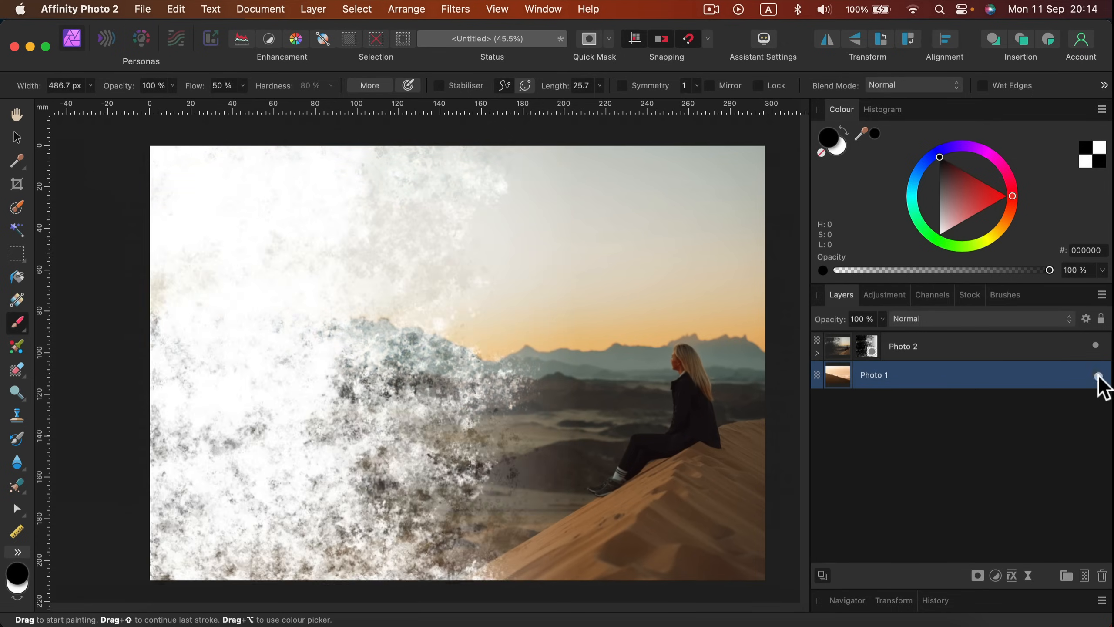
{"action": "left_click", "coordinate": [1096, 375]}
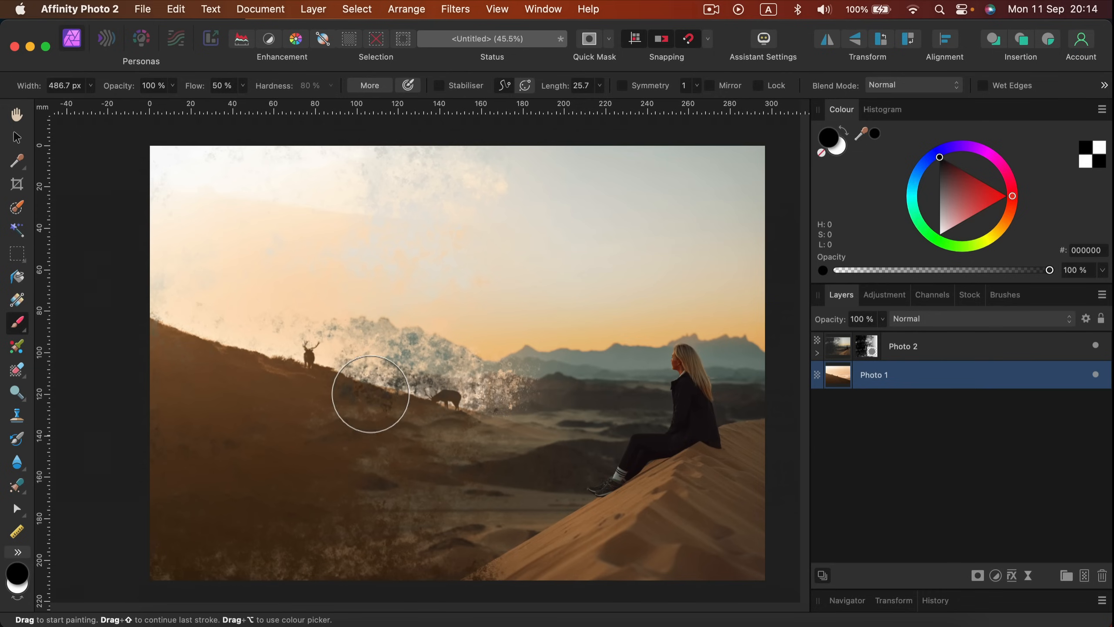
{"action": "left_click_drag", "start_coordinate": [370, 393], "coordinate": [716, 348]}
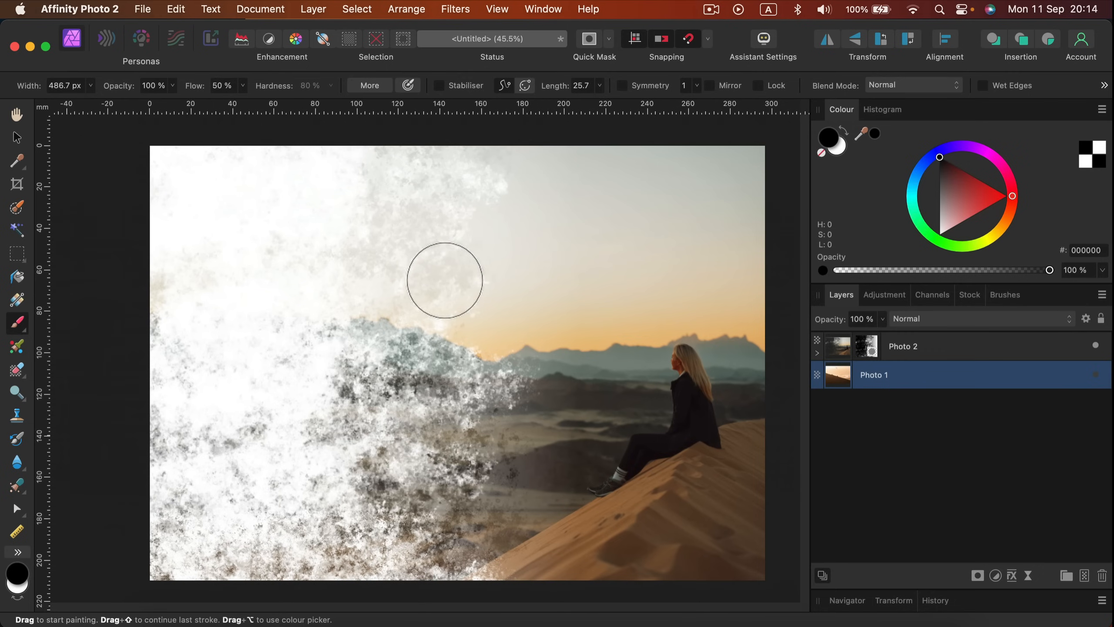
Browse the Textures brushes, then return to Layers with Photo 2's mask targeted.
{"action": "left_click", "coordinate": [1005, 294]}
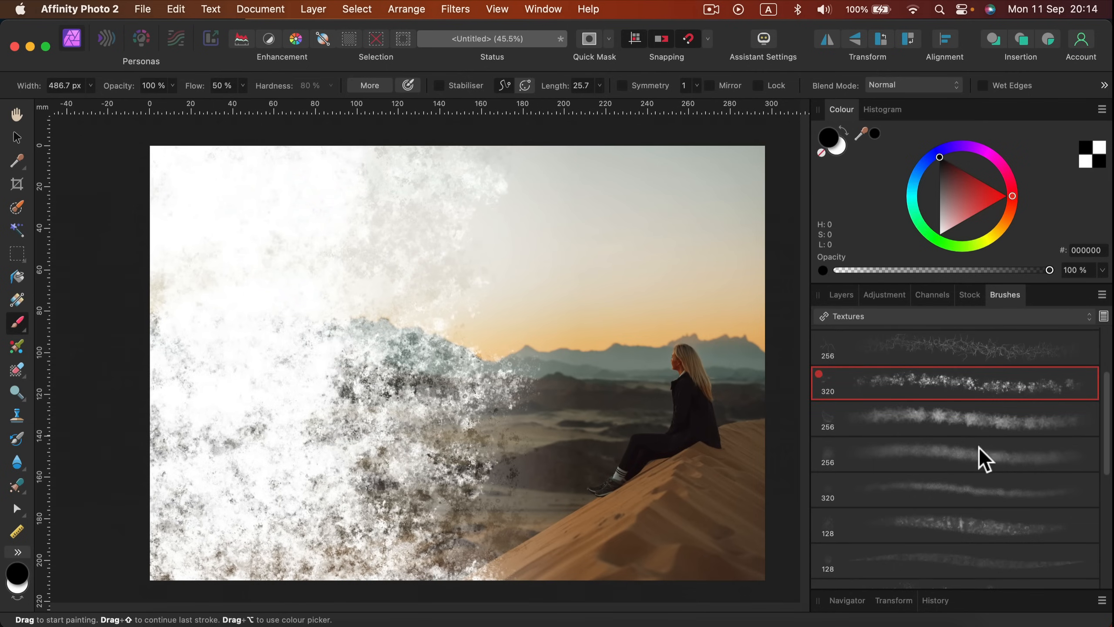
{"action": "scroll", "scroll_direction": "down", "scroll_amount": 3}
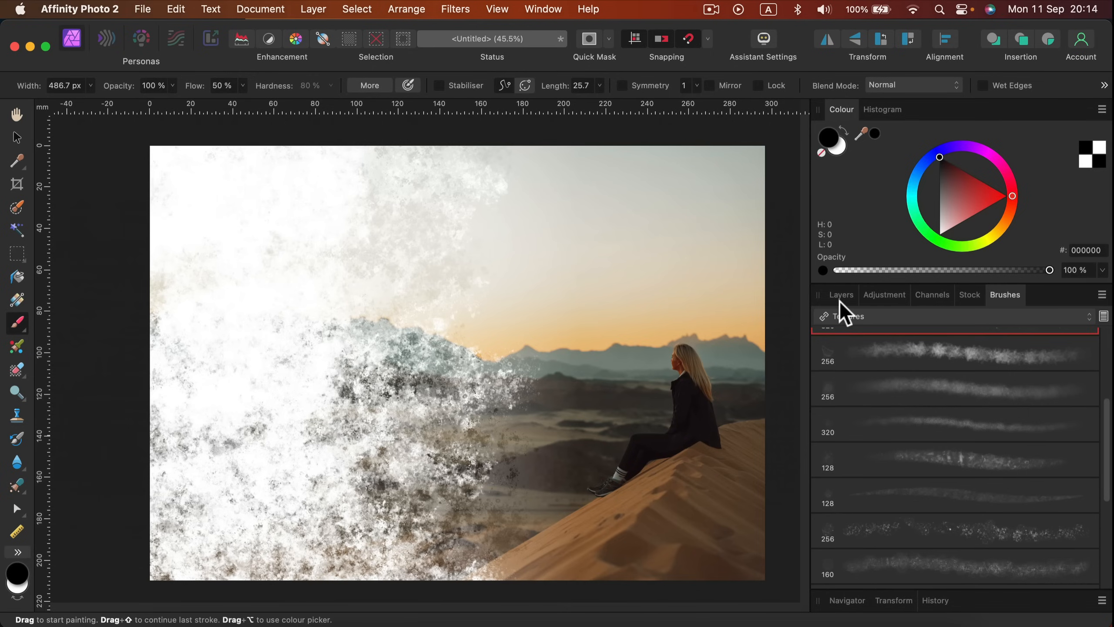
{"action": "left_click", "coordinate": [841, 294]}
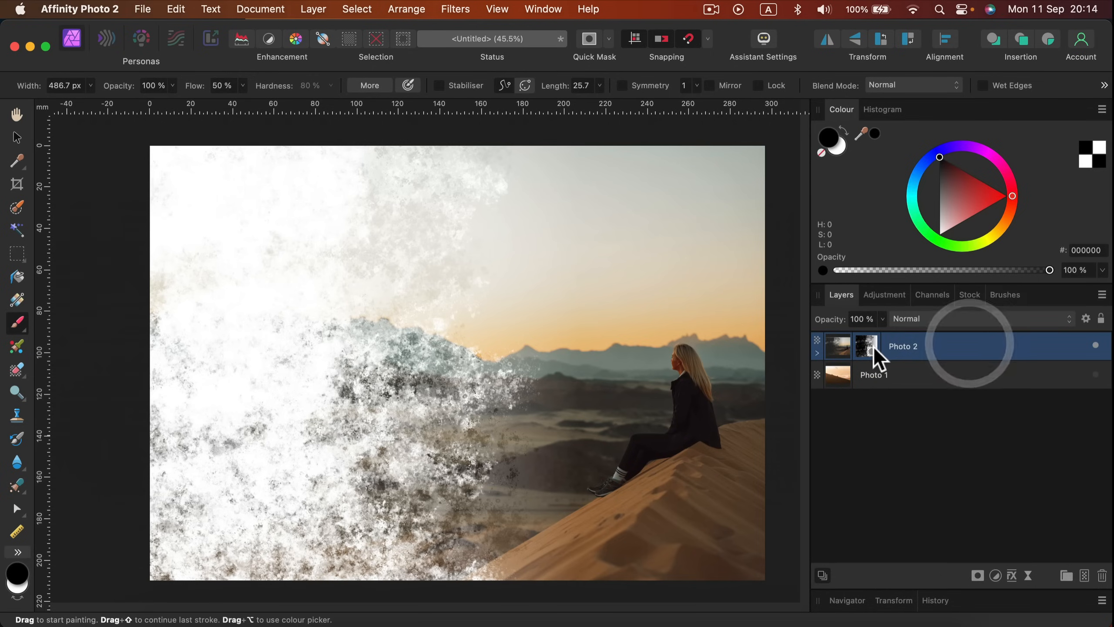